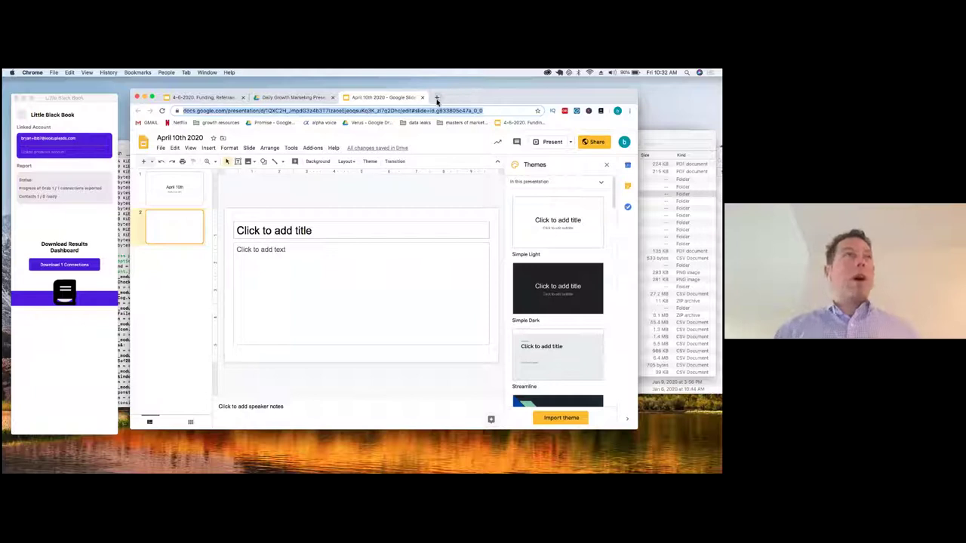
Step: Open a new tab and load project508.com by typing 'project50' in the address bar
left_click(437, 96)
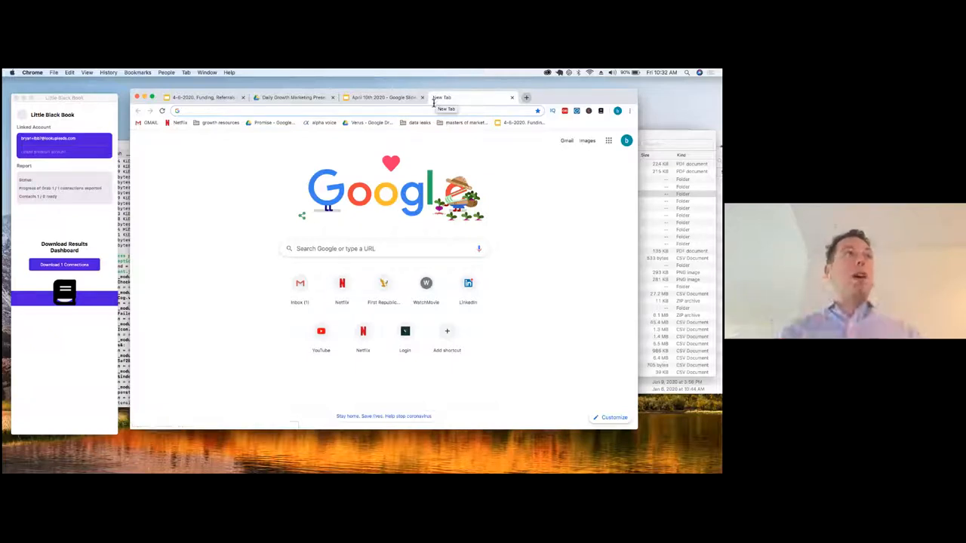
type("proj")
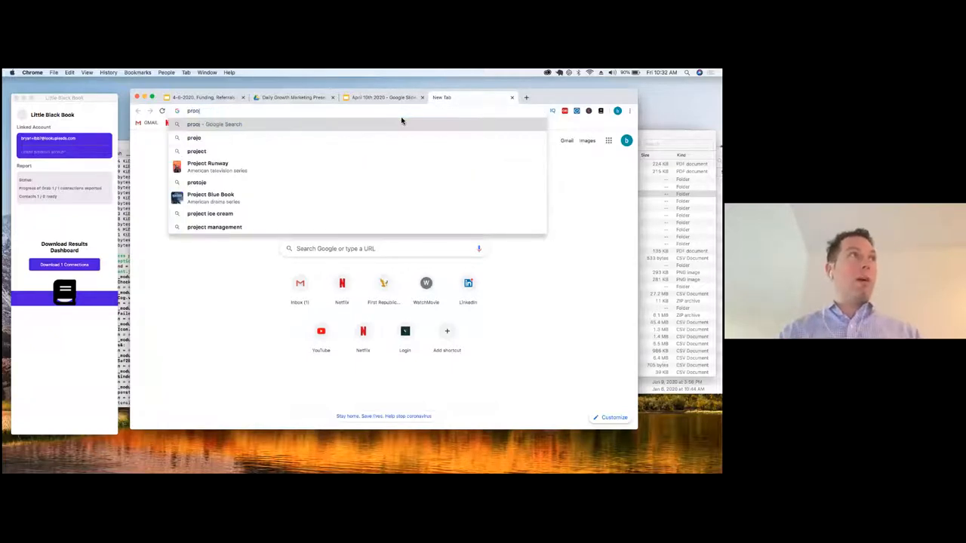
type("ect50")
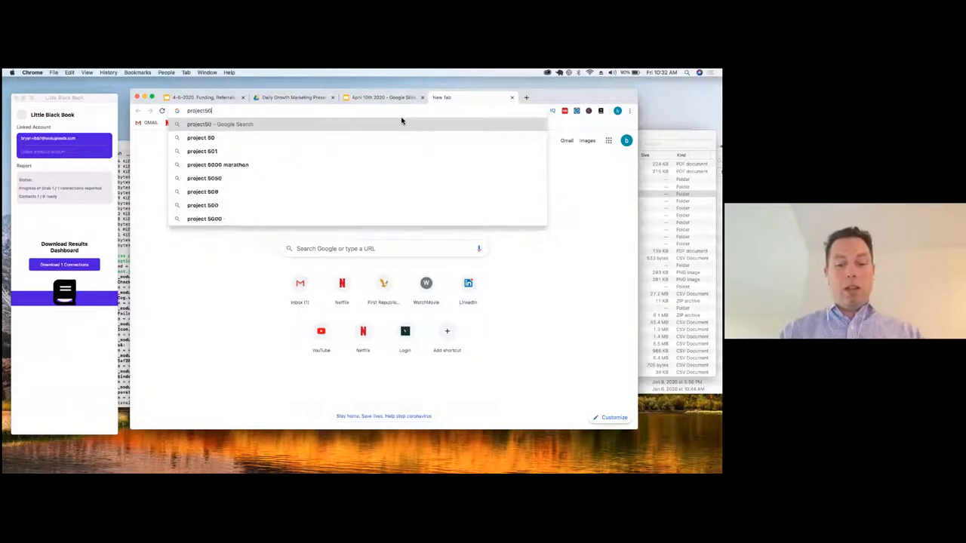
key("Return")
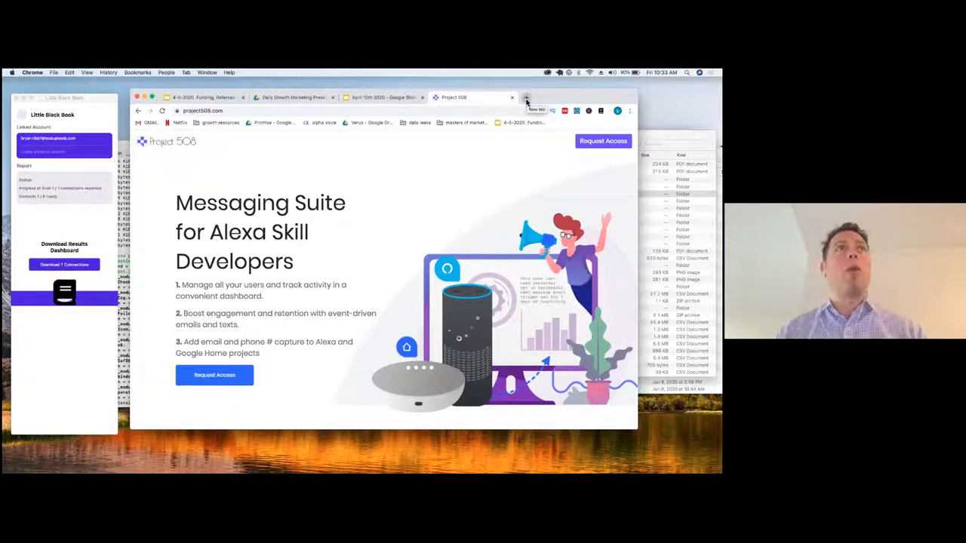
Step: Open the 'Performance Marketing on Voice' result from an alphavoice magiclinks search, then return to Project 508
left_click(526, 97)
type("alphavoice magiclinks")
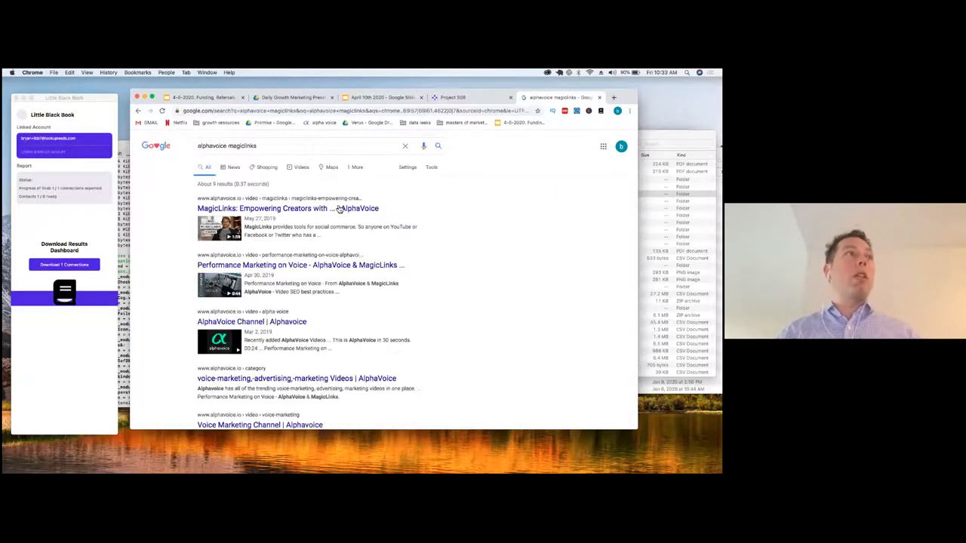
left_click(299, 264)
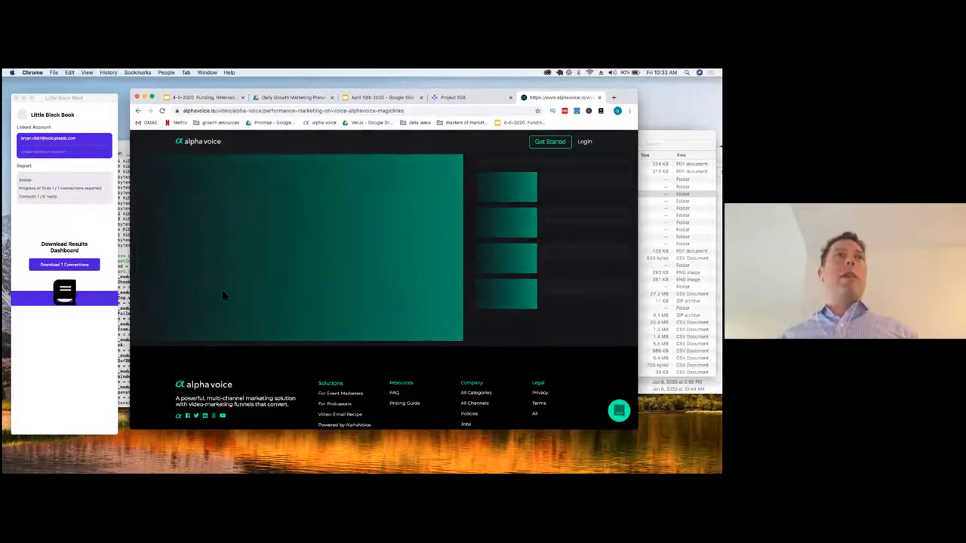
left_click(453, 98)
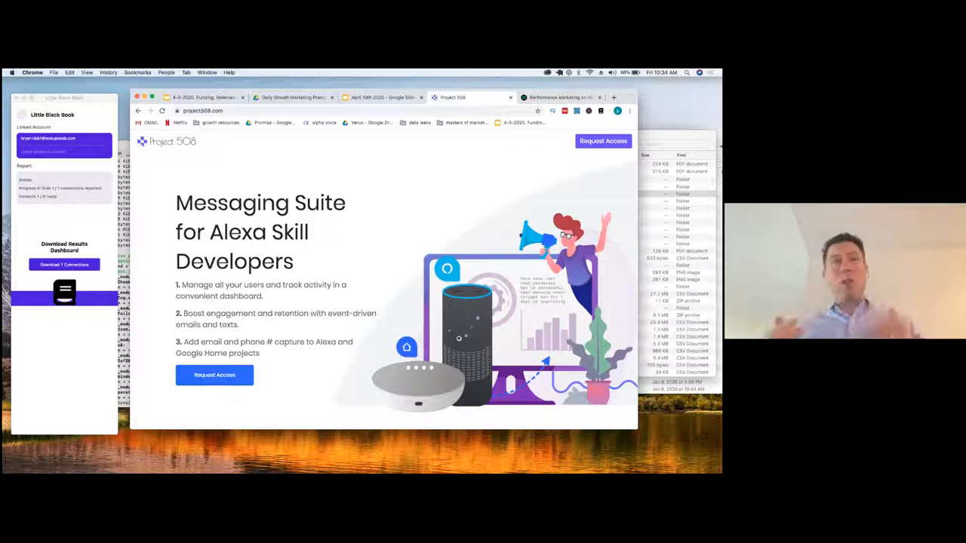
mouse_move(475, 156)
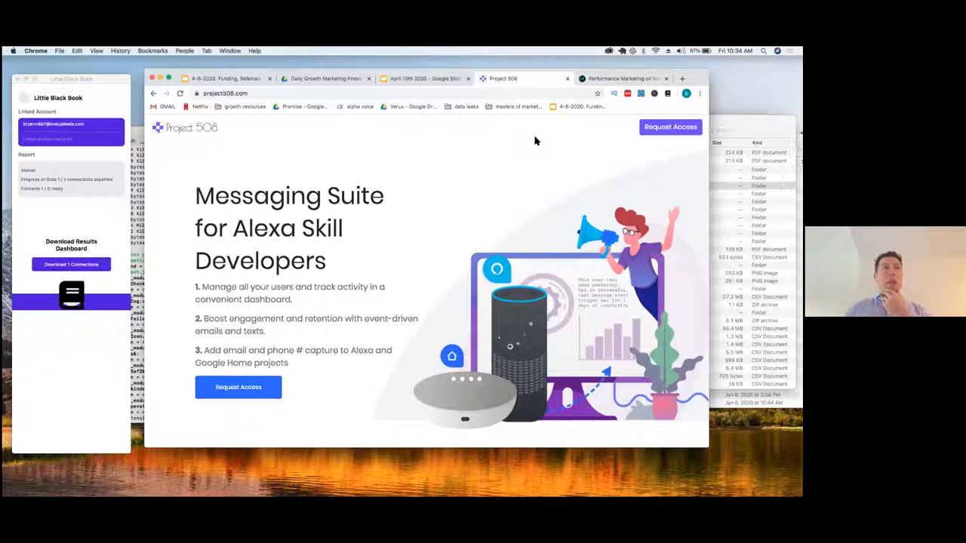
Step: Play part of the AlphaVoice 'Performance Marketing on Voice' video, then return to the search results
left_click(618, 78)
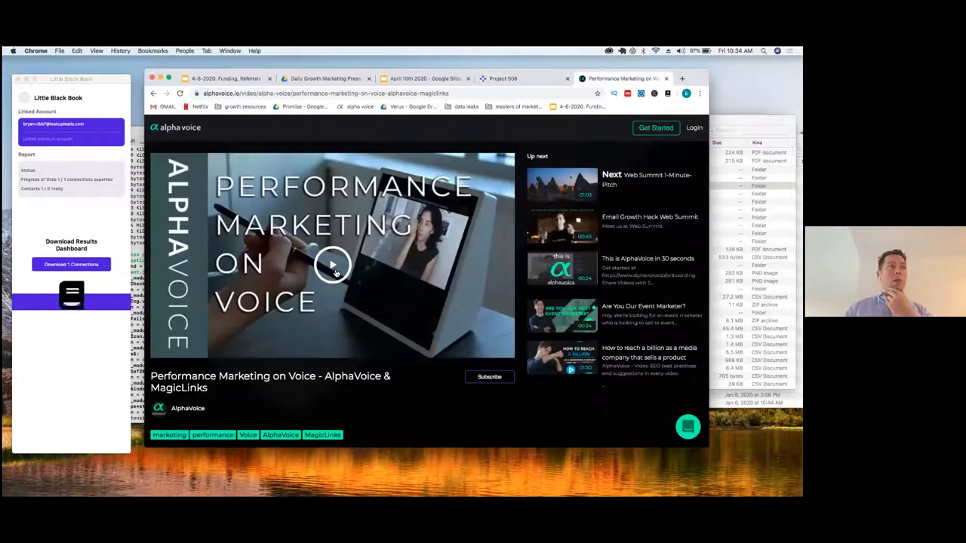
mouse_move(332, 265)
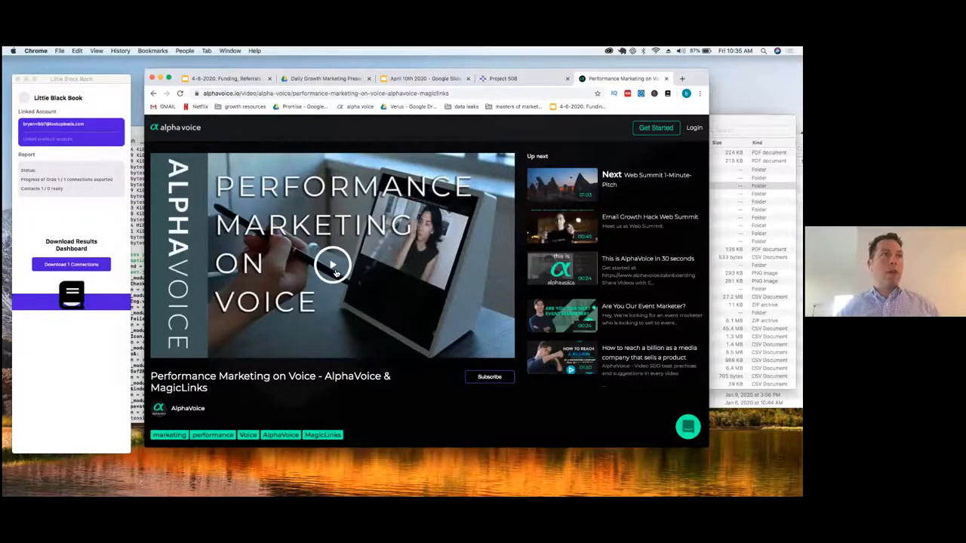
left_click(332, 264)
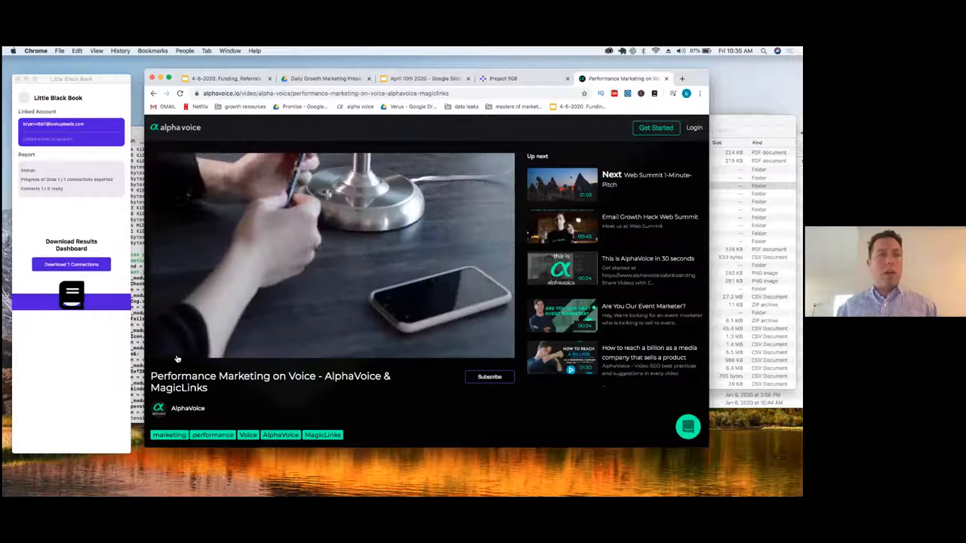
left_click(332, 252)
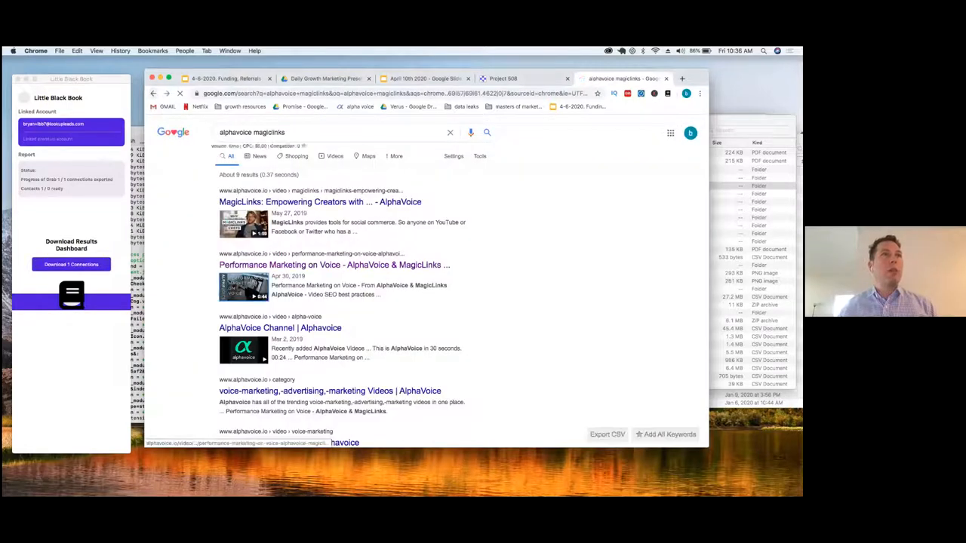
left_click(334, 265)
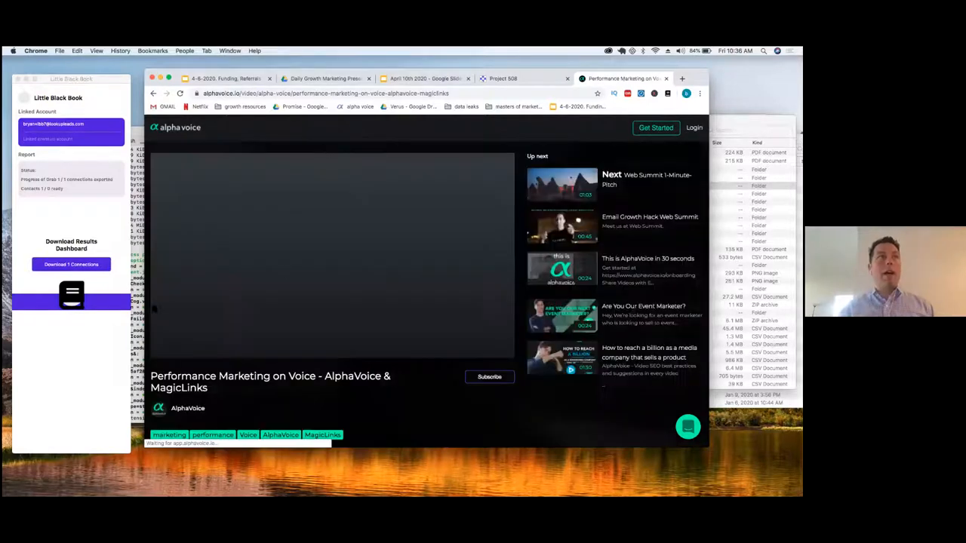
mouse_move(177, 321)
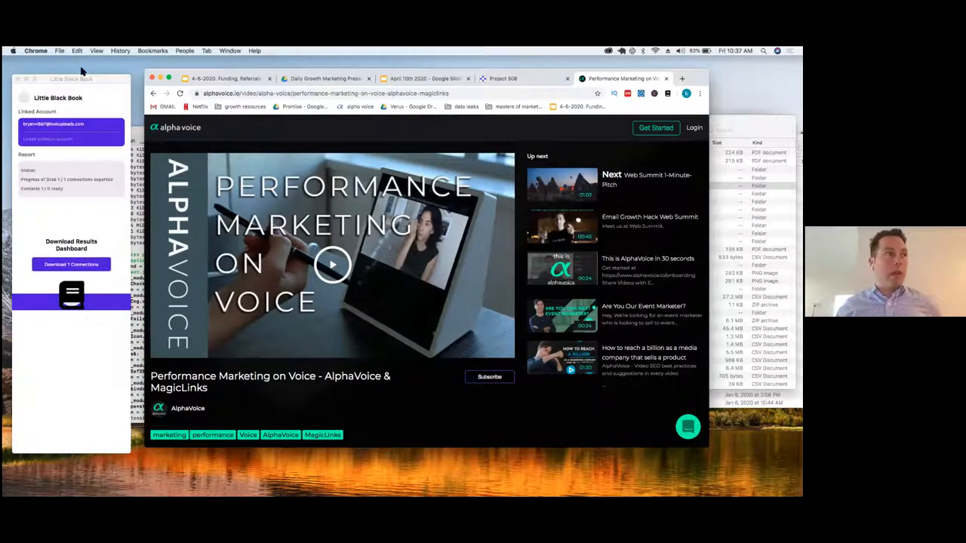
Step: Play the 'Performance Marketing on Voice - AlphaVoice & MagicLinks' video
left_click(332, 264)
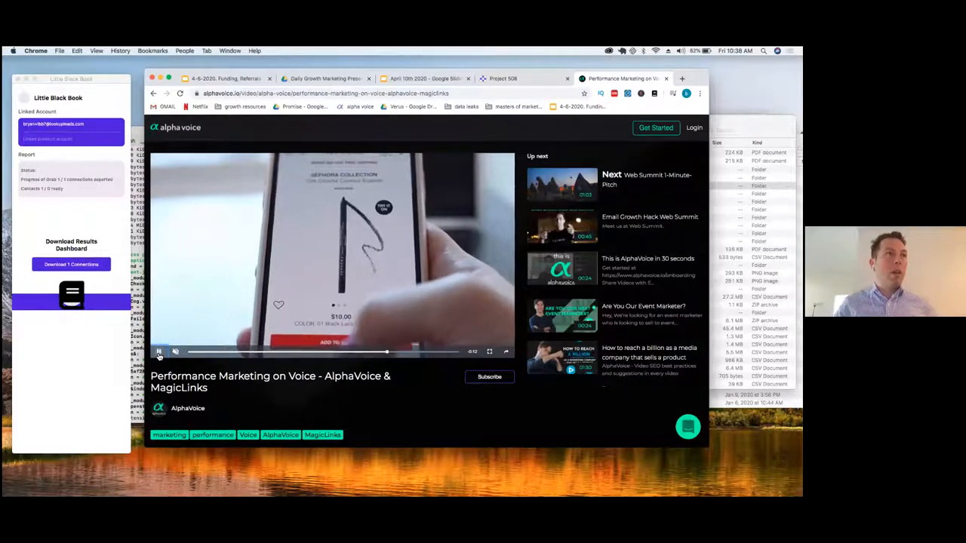
Step: Open a new tab and start a 'mobile' search
left_click(160, 351)
type("mobile")
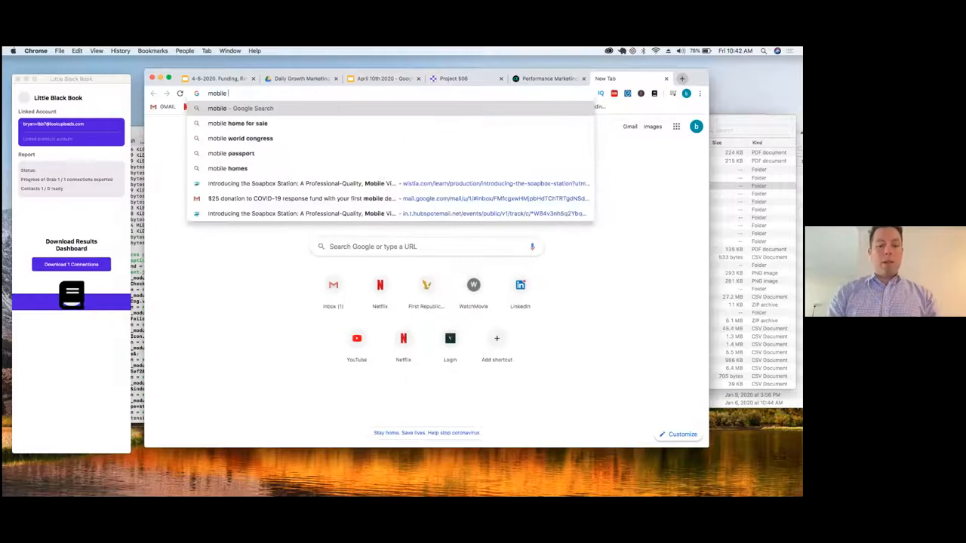
Step: Complete the search as 'mobile deep linking' and run it
type("deep linking")
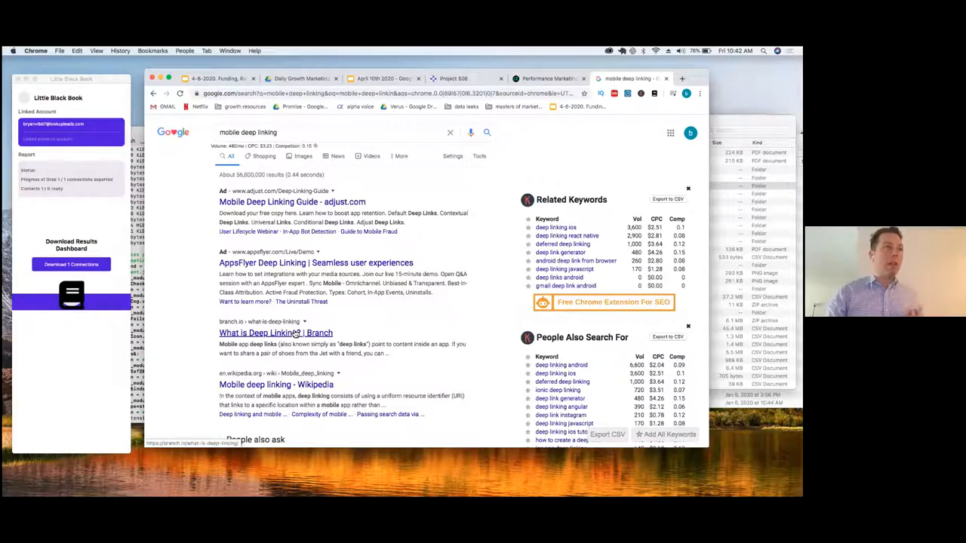
Step: Open Branch's 'What is deep linking?' article and scroll to the deep link examples
left_click(275, 333)
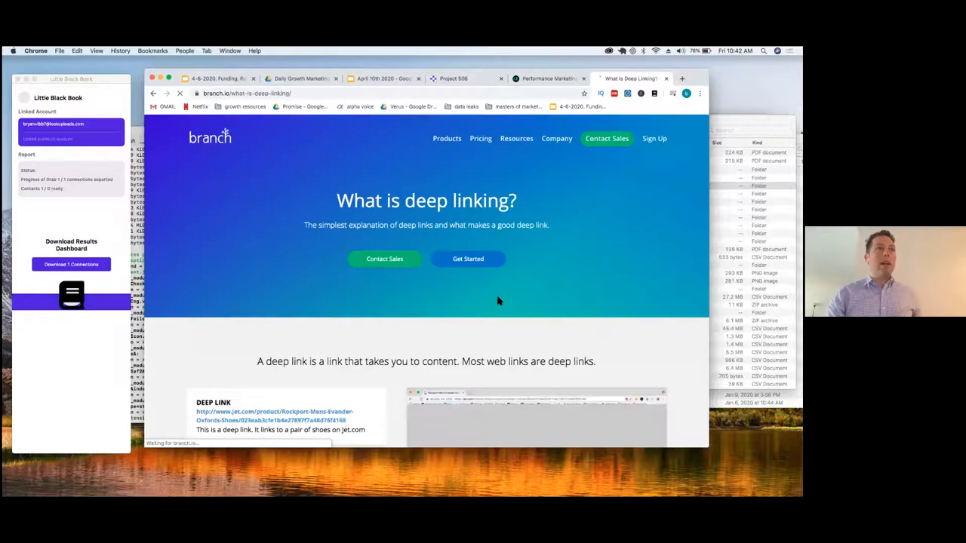
scroll("down", 3)
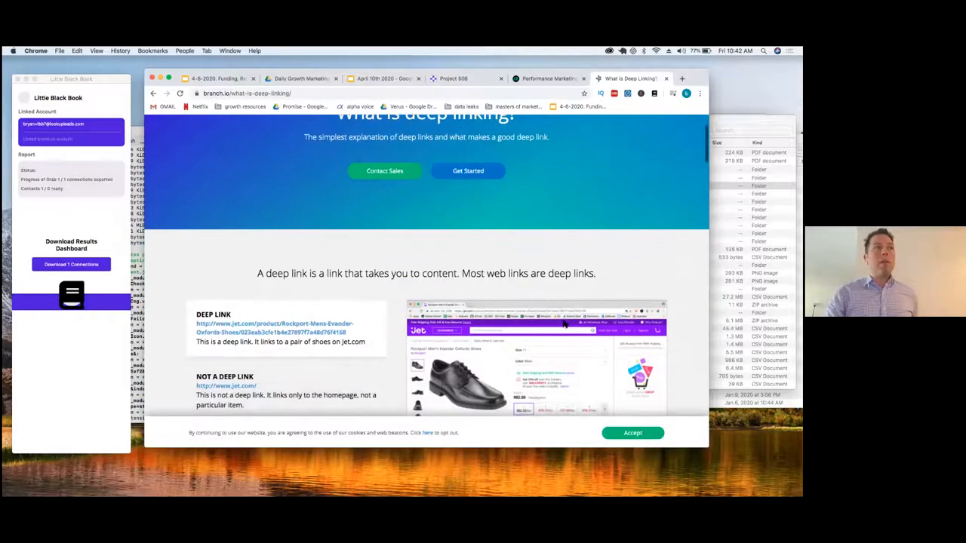
scroll("down", 3)
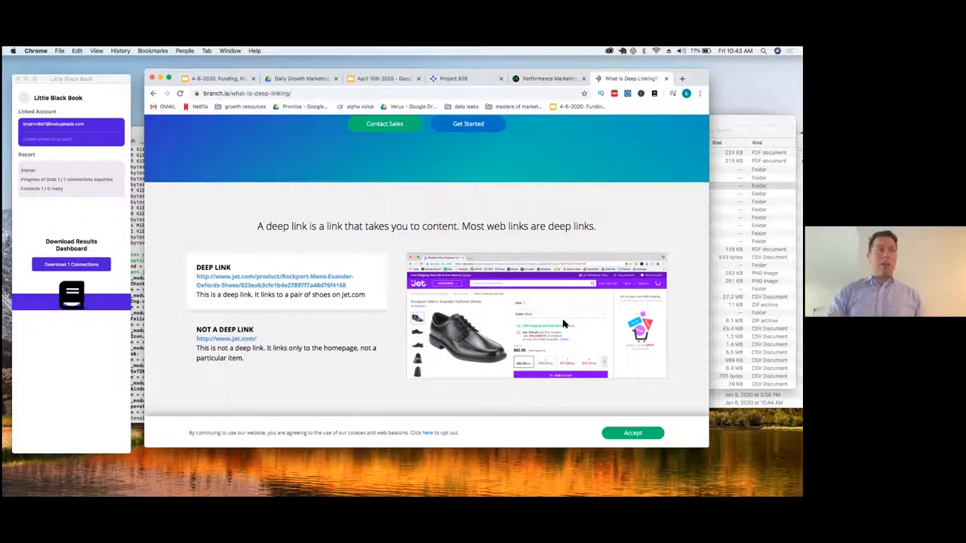
scroll("up", 3)
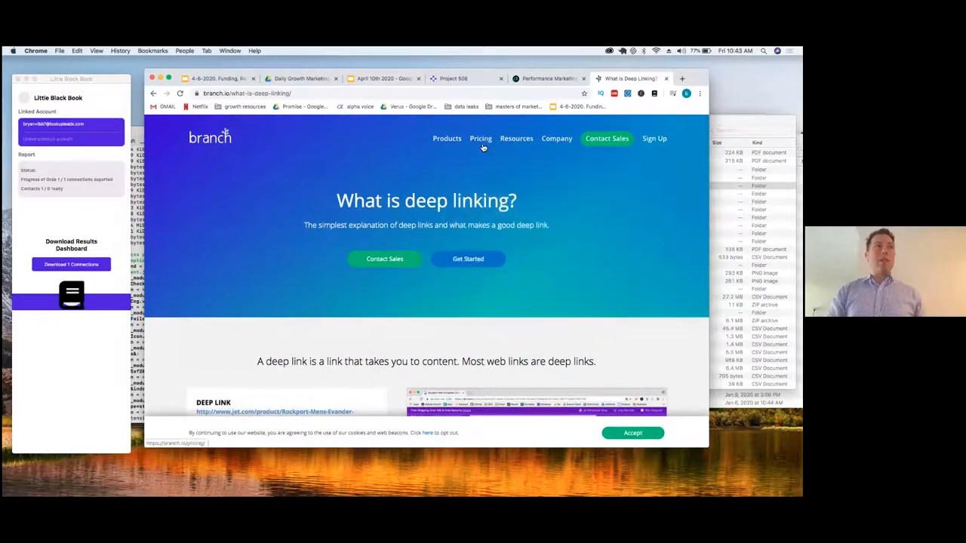
Step: Open Branch's pricing page and scroll through the Core Deep Linking and premium plans
left_click(480, 139)
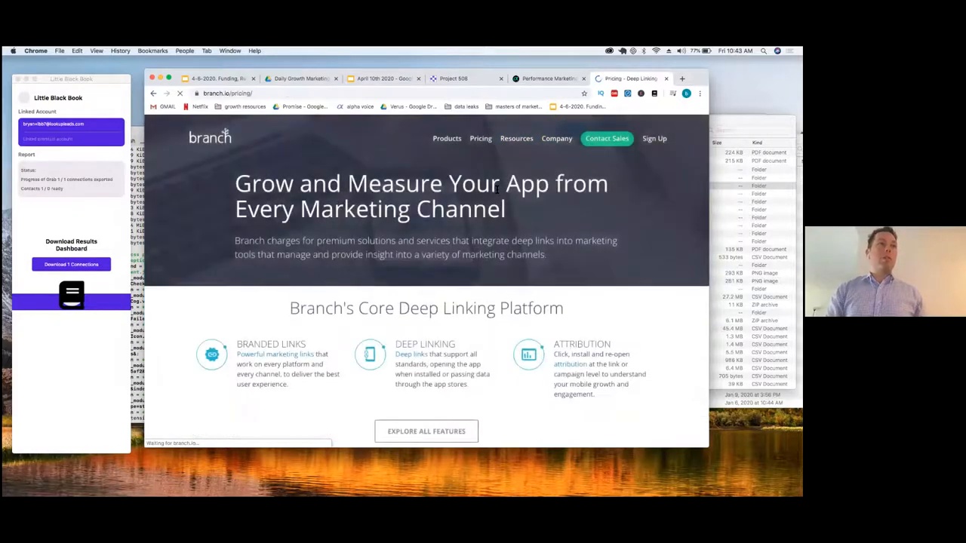
scroll("down", 3)
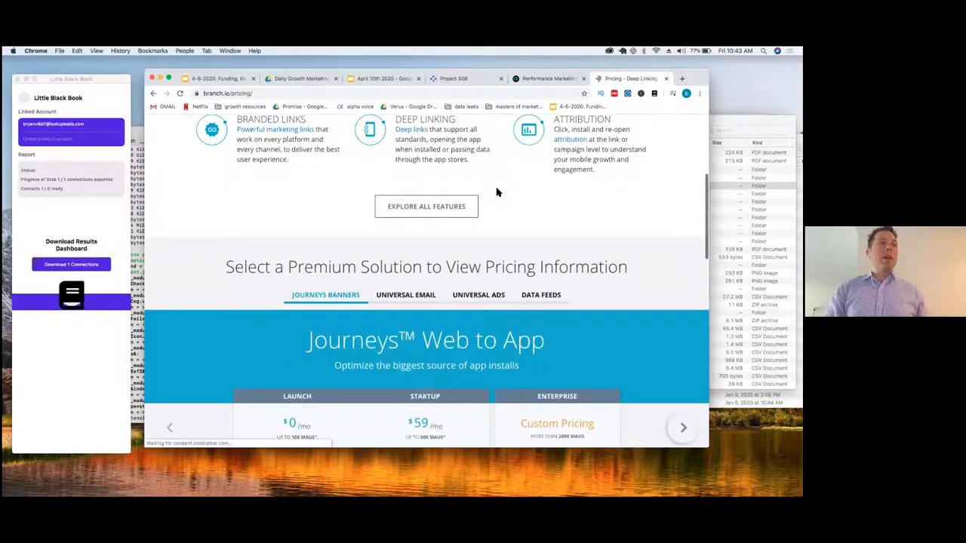
scroll("down", 3)
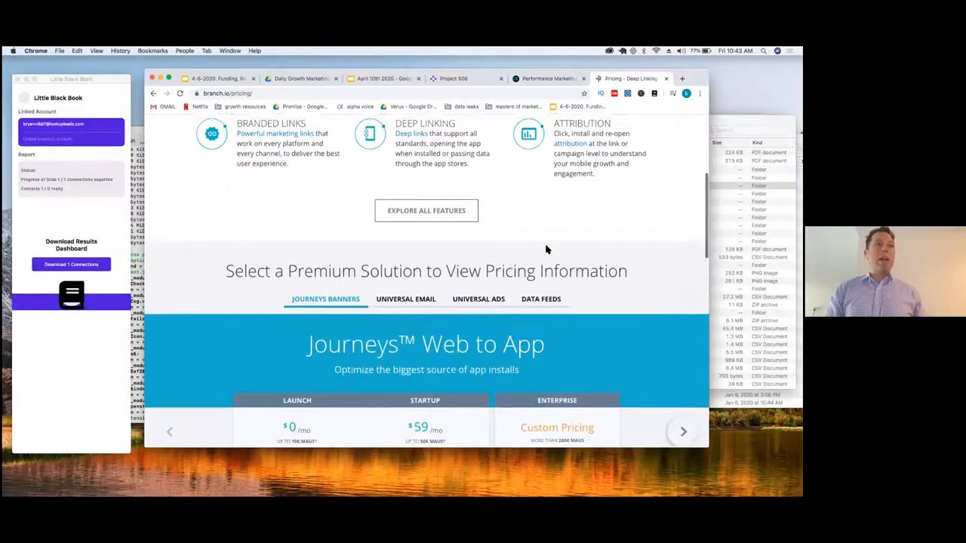
scroll("up", 3)
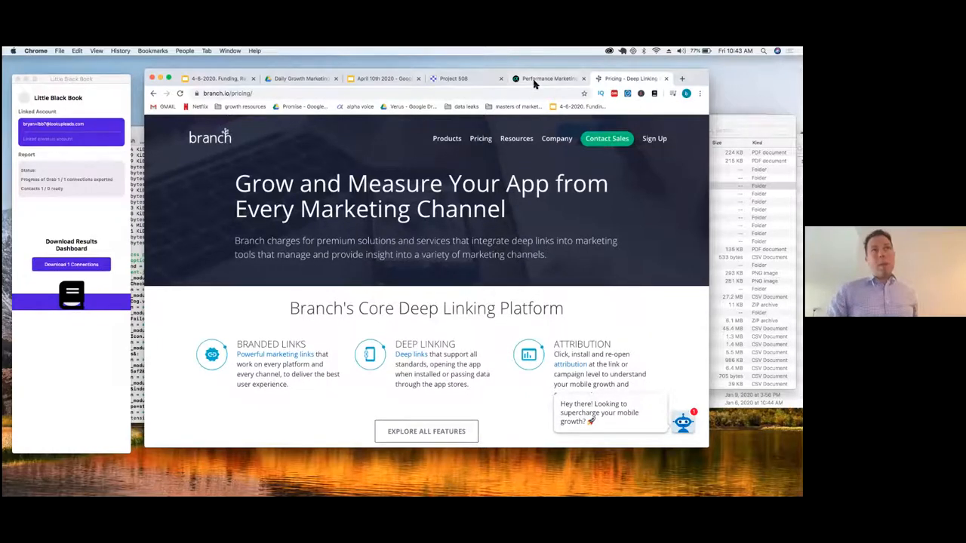
Step: Switch to the AlphaVoice 'Performance Marketing on Voice' video tab
left_click(547, 79)
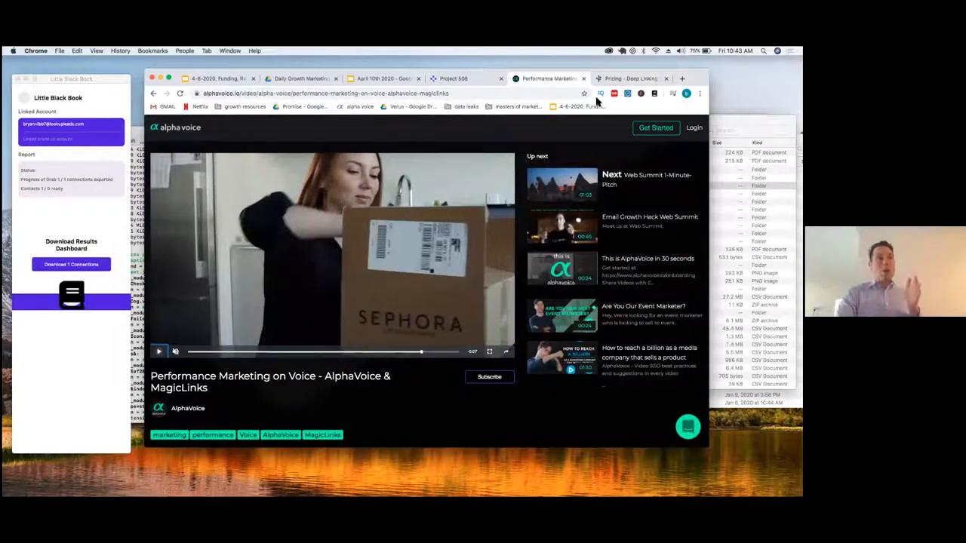
mouse_move(581, 96)
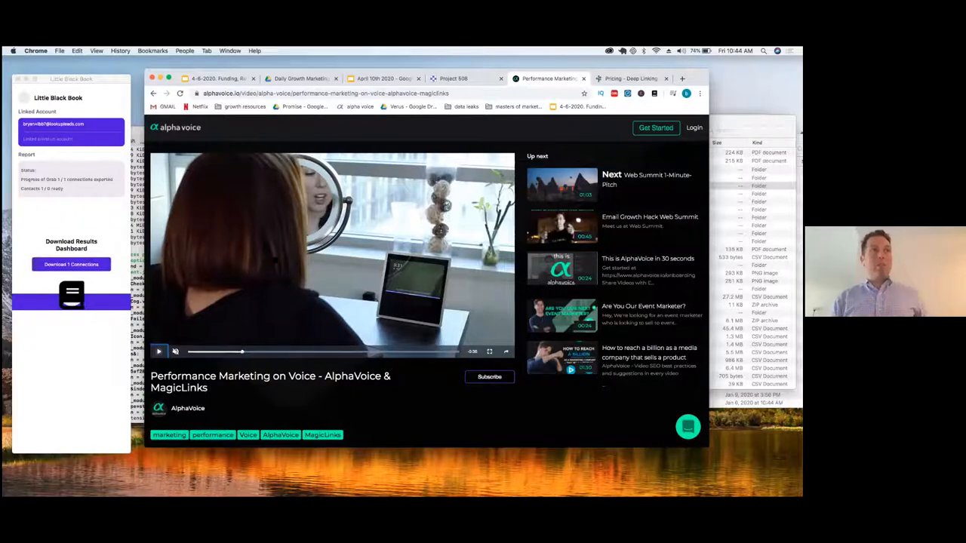
Step: Play, then pause, the 'Performance Marketing on Voice' video while narrating
left_click(158, 352)
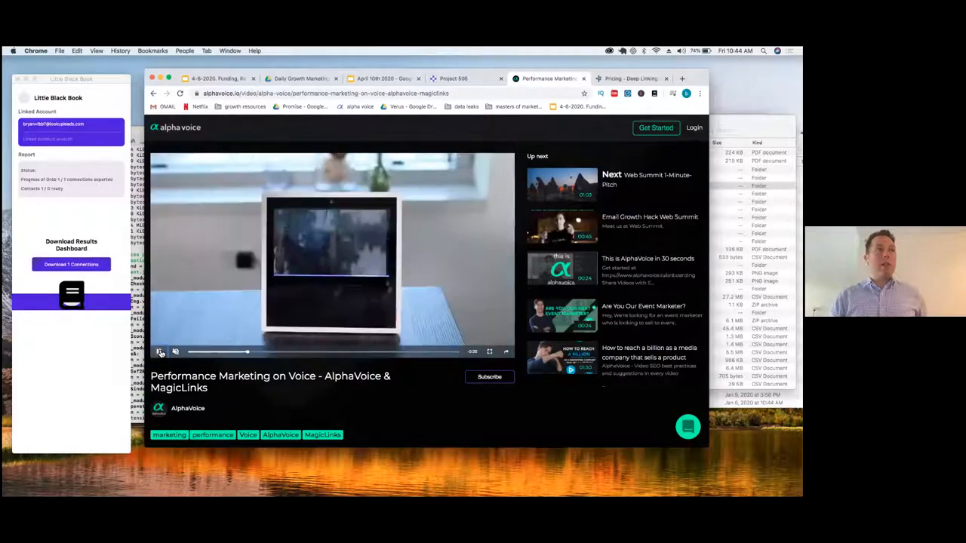
left_click(159, 351)
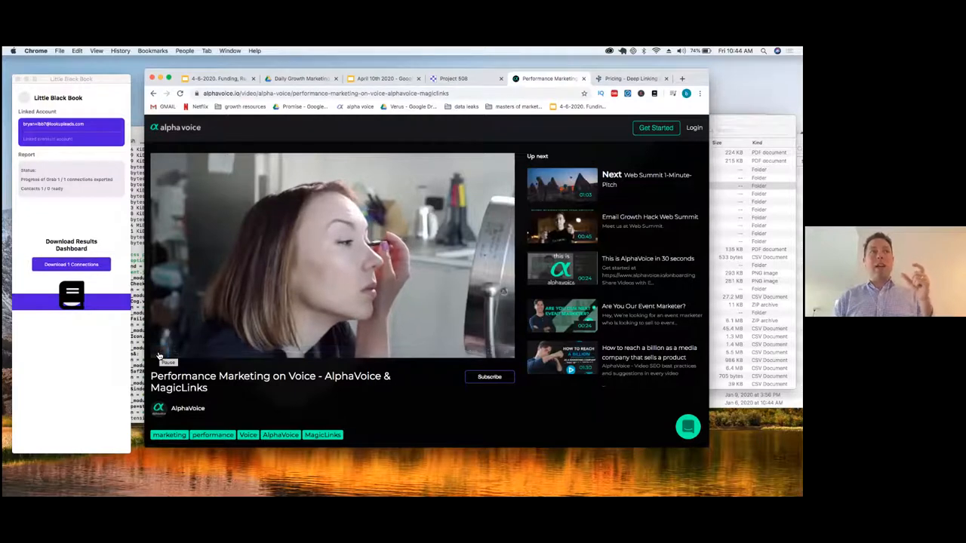
left_click(160, 352)
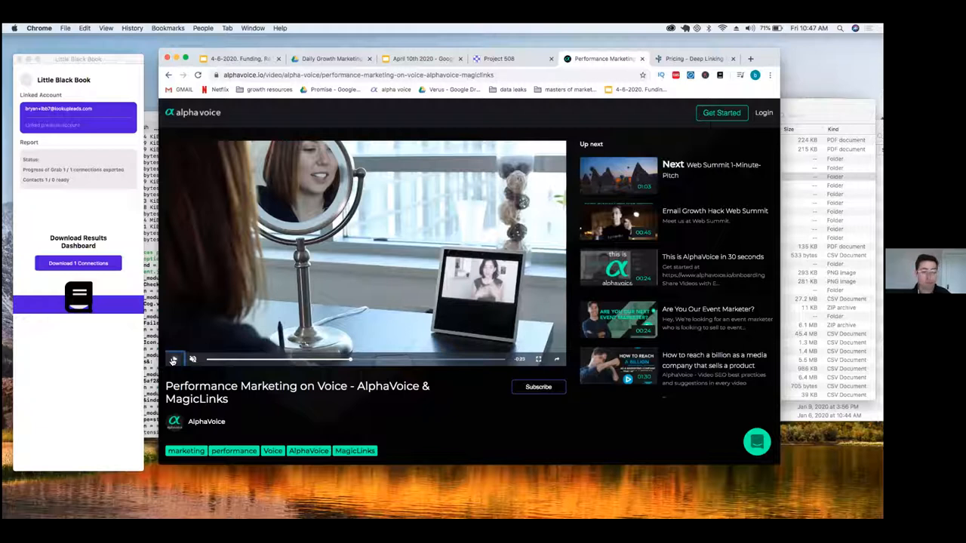
Step: Pause the AlphaVoice video and switch to the April 10th 2020 Slides deck
left_click(175, 358)
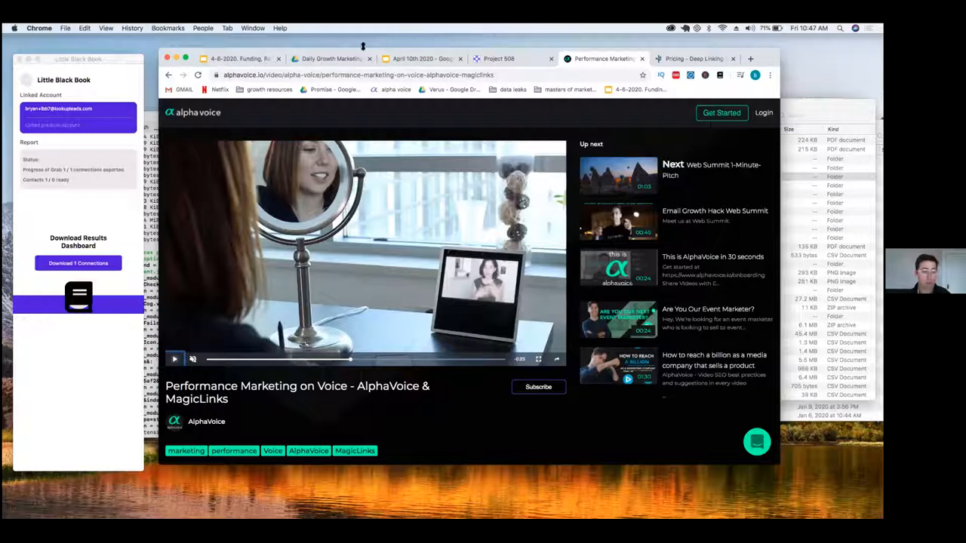
left_click(421, 58)
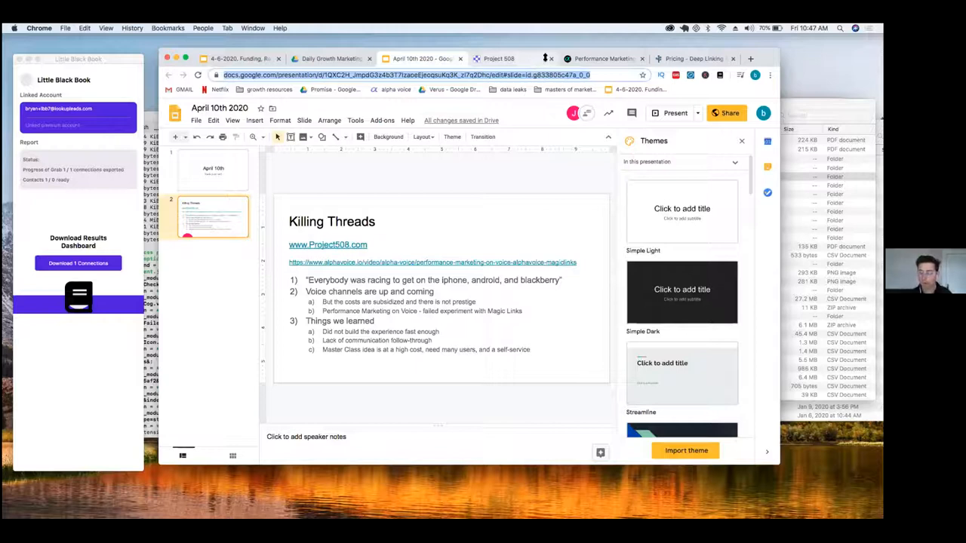
Step: Load the masterclass.com homepage in a new Chrome tab
left_click(750, 59)
type("masterclass.com")
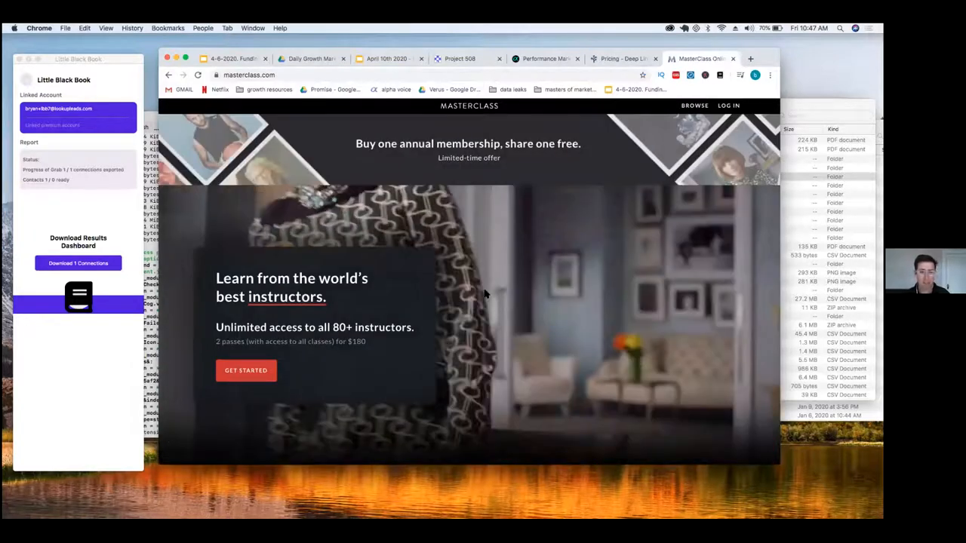
Step: Scroll down through the MasterClass class catalogue categories
scroll("down", 3)
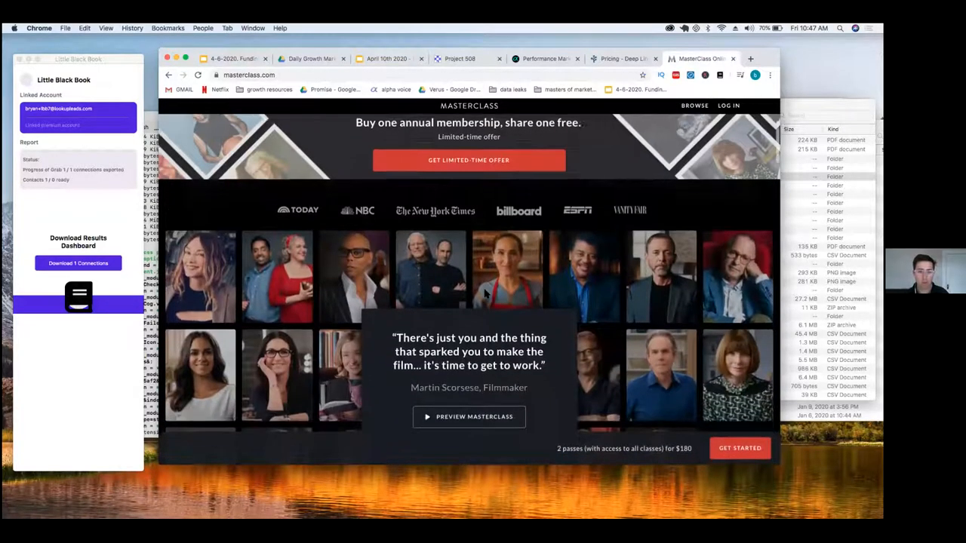
scroll("down", 3)
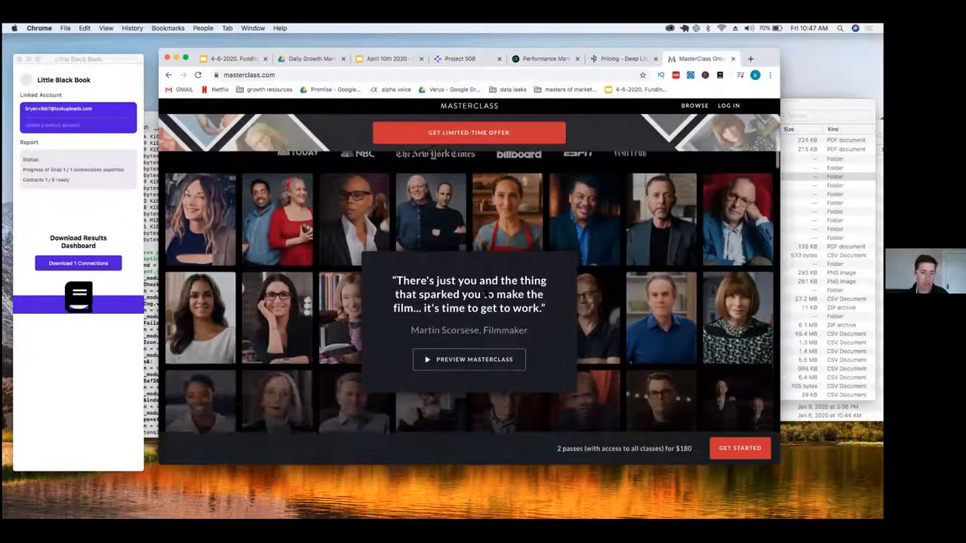
scroll("down", 3)
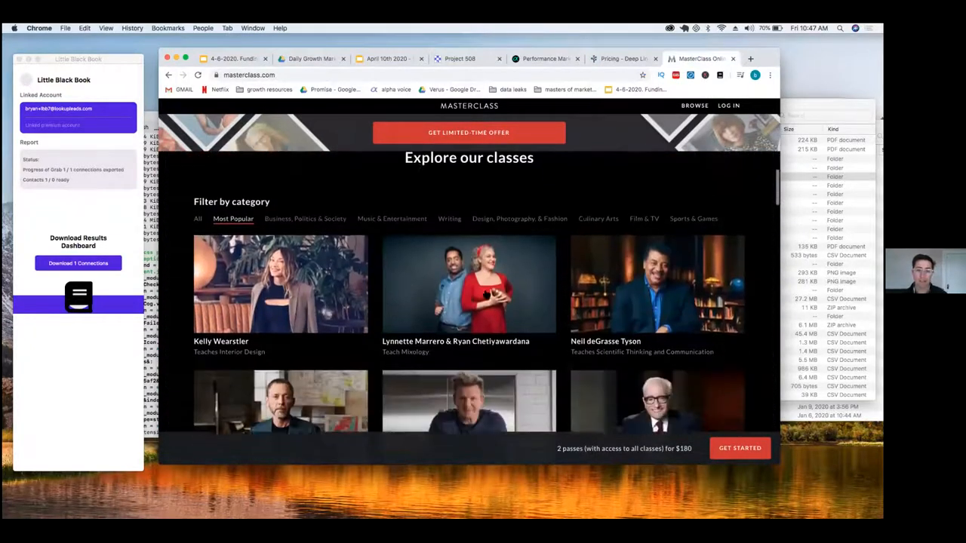
scroll("down", 3)
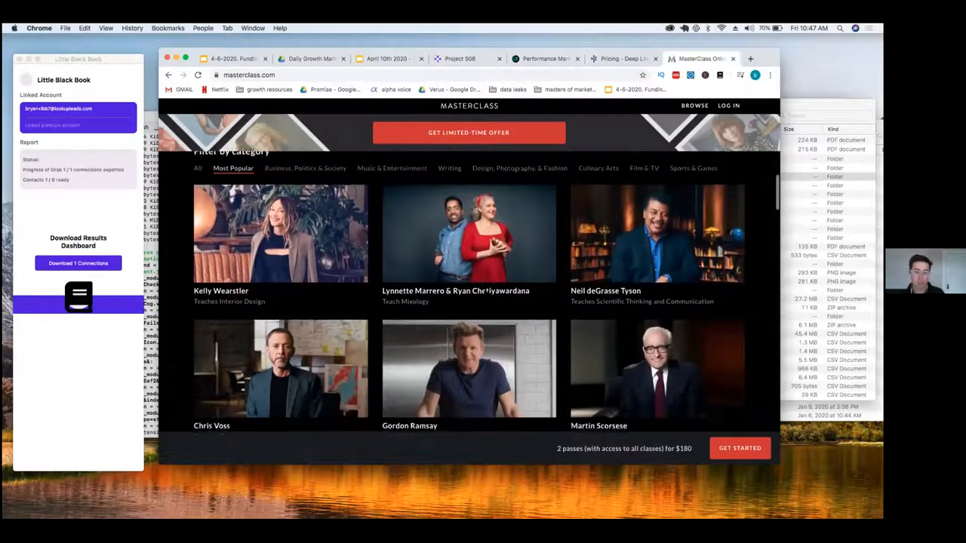
scroll("down", 3)
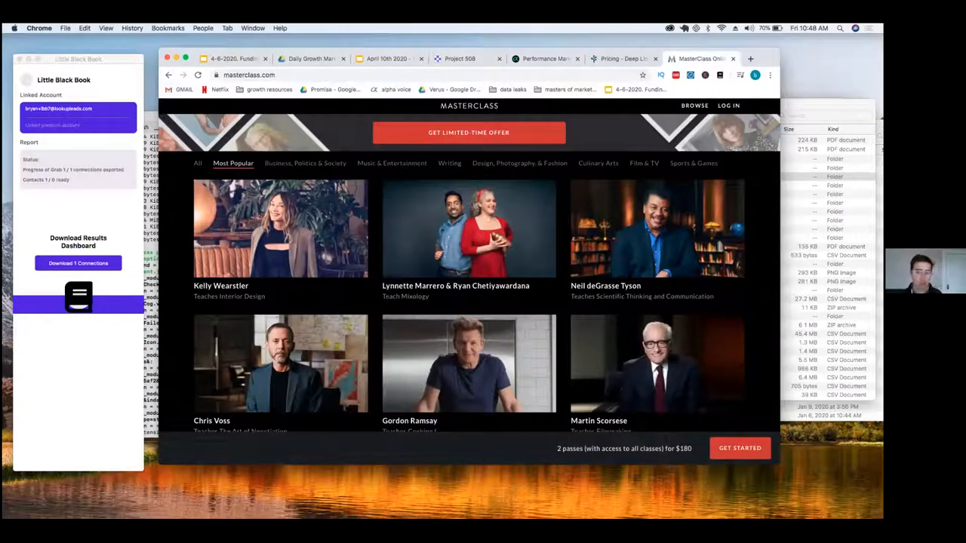
scroll("down", 3)
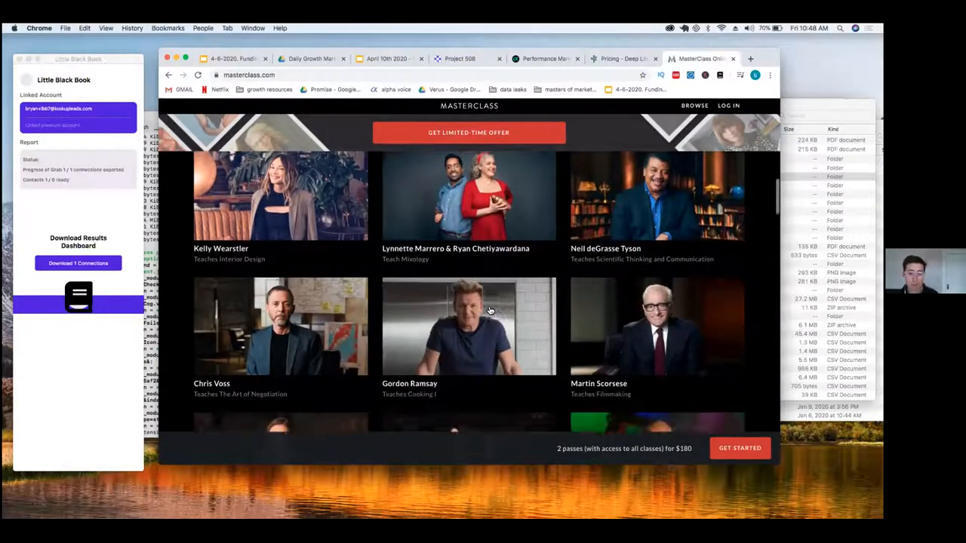
scroll("down", 3)
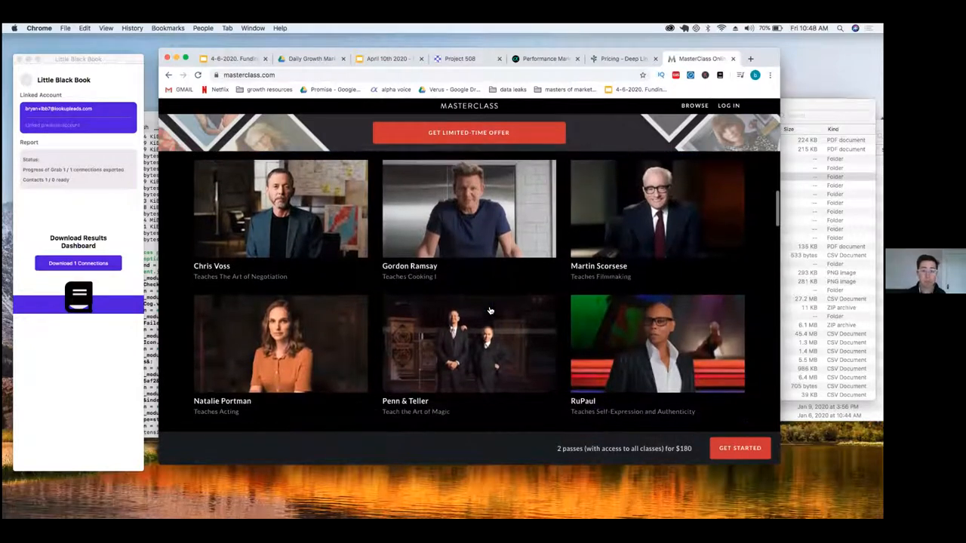
scroll("down", 3)
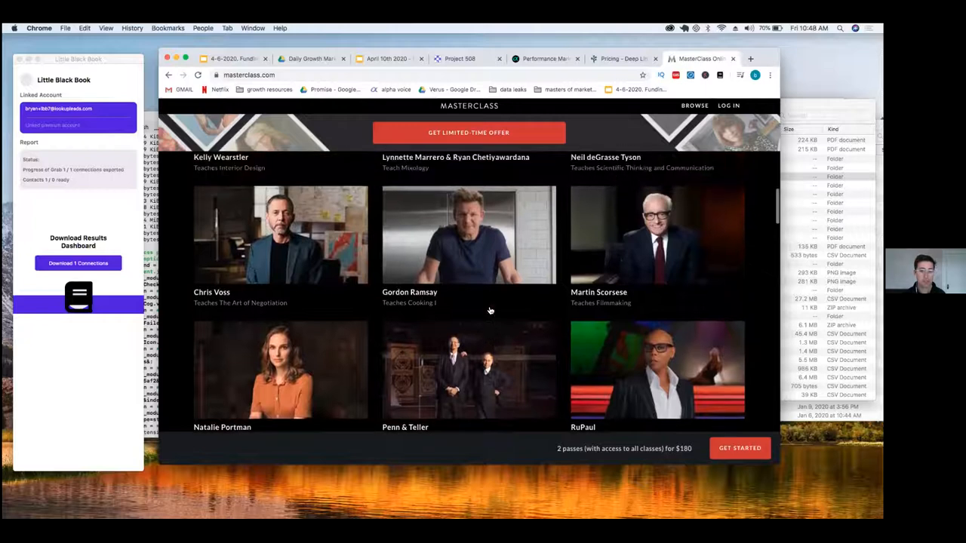
scroll("up", 3)
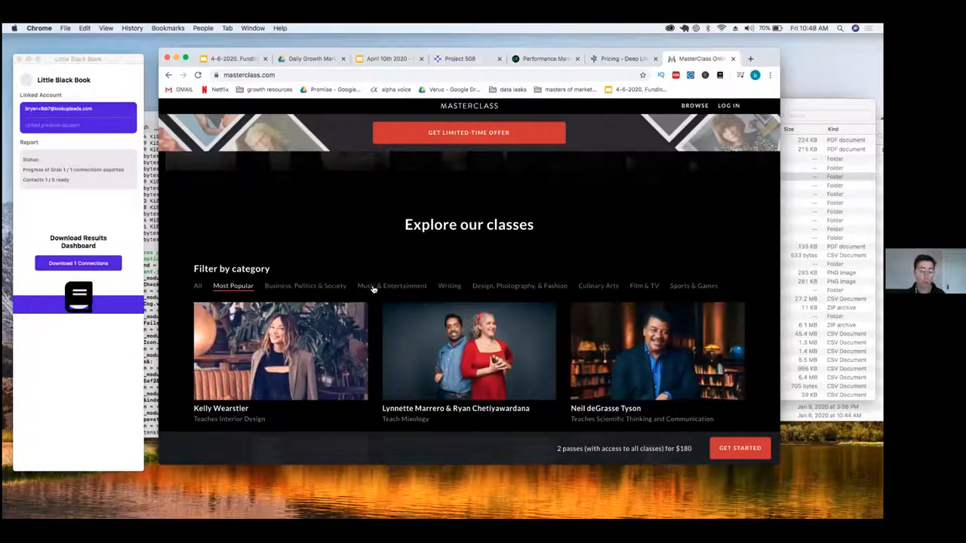
scroll("down", 3)
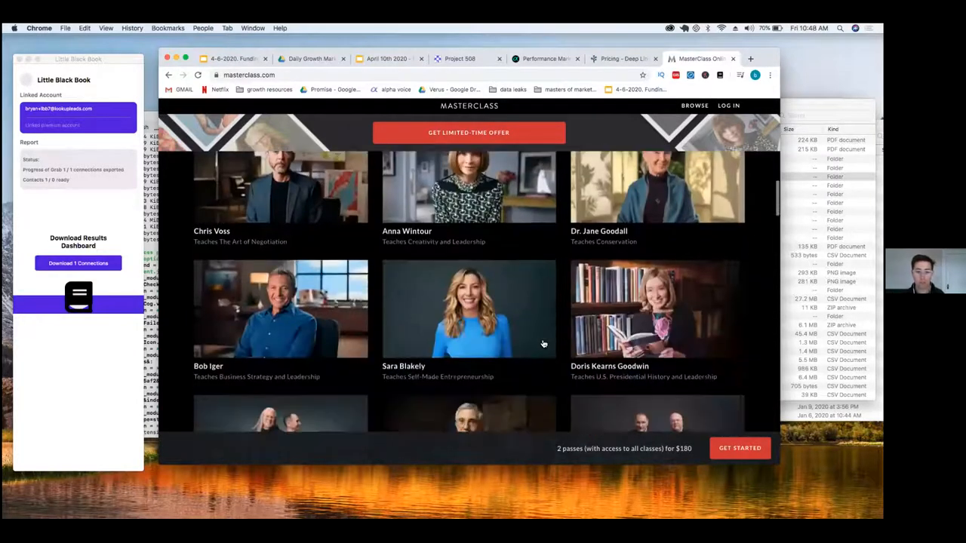
scroll("down", 3)
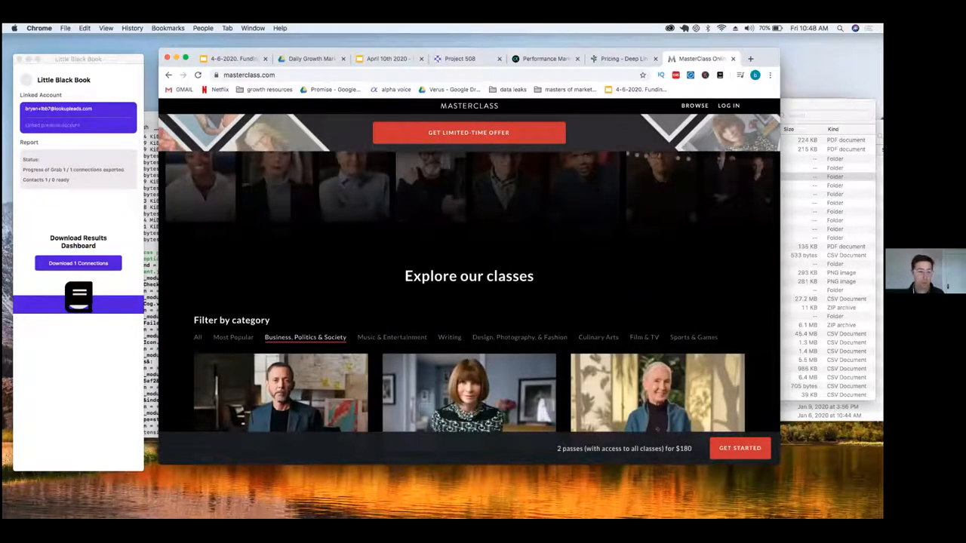
Step: Filter the catalogue to Film & TV classes and browse the instructors
left_click(643, 337)
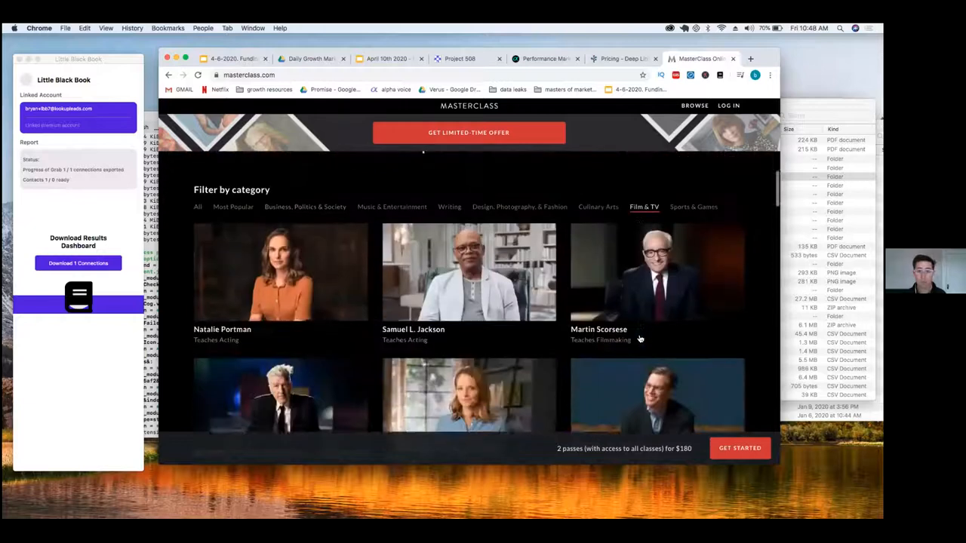
scroll("down", 3)
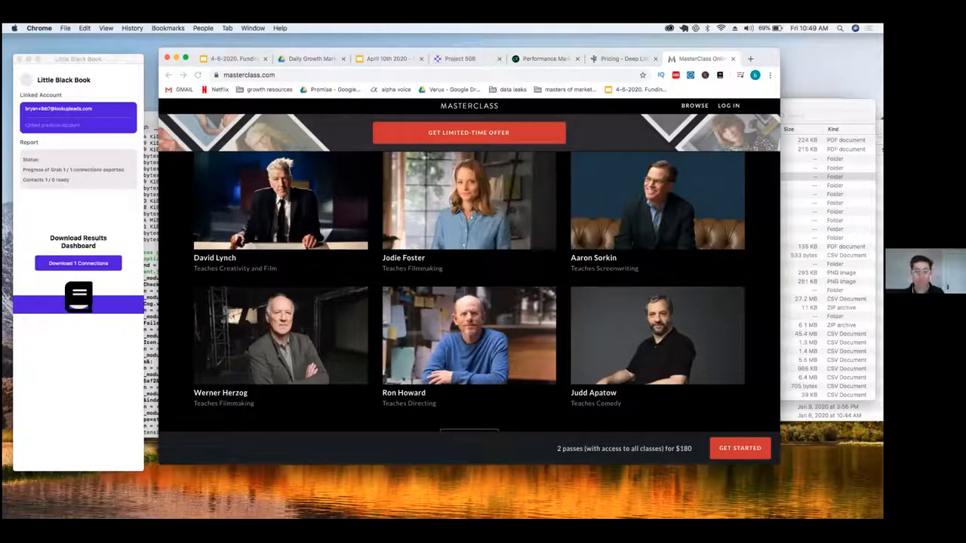
scroll("down", 3)
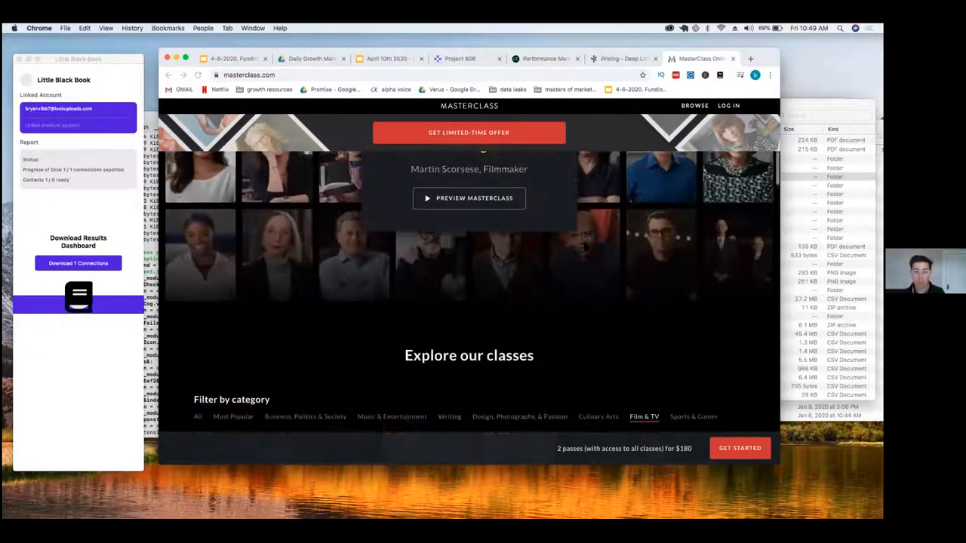
scroll("up", 3)
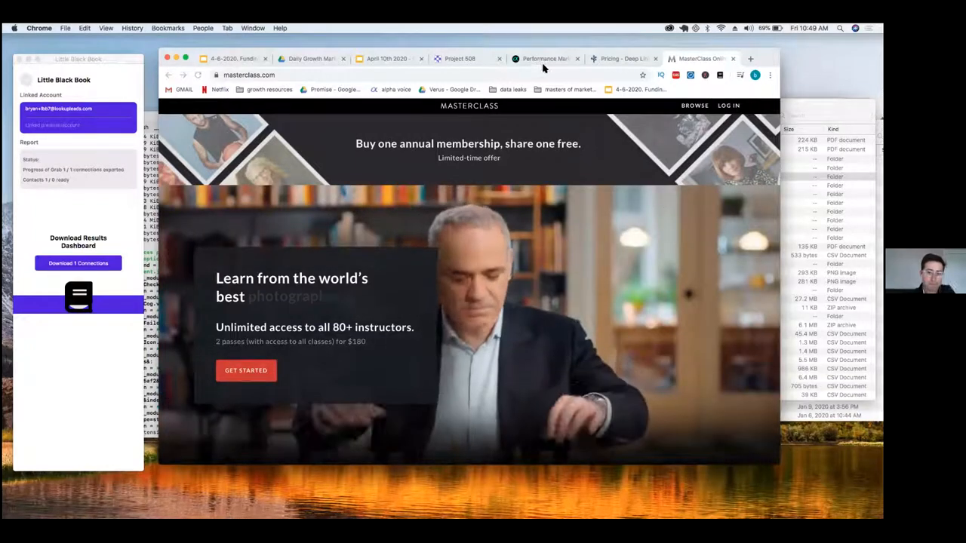
Step: Switch from MasterClass to the 'Amazon Alexa now runs vending machines' YouTube video
left_click(543, 59)
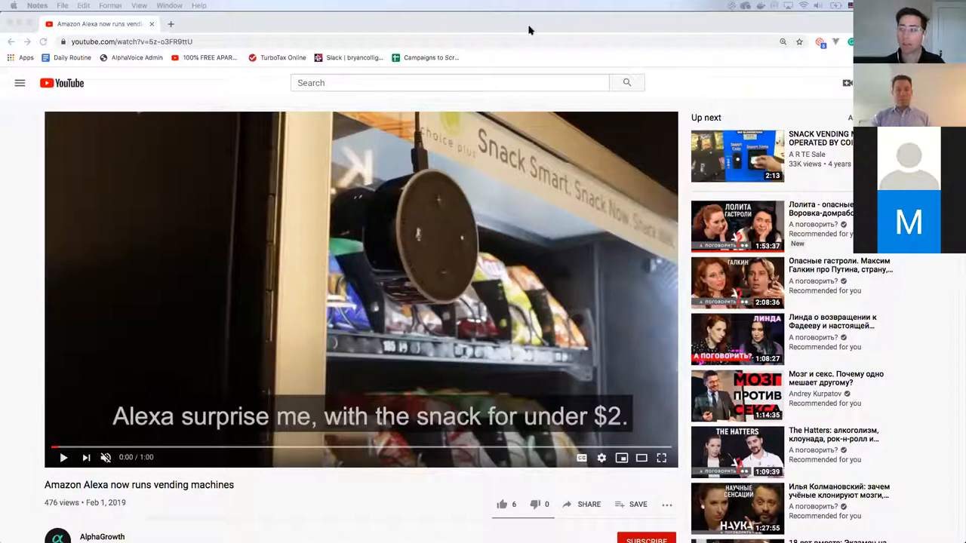
mouse_move(449, 293)
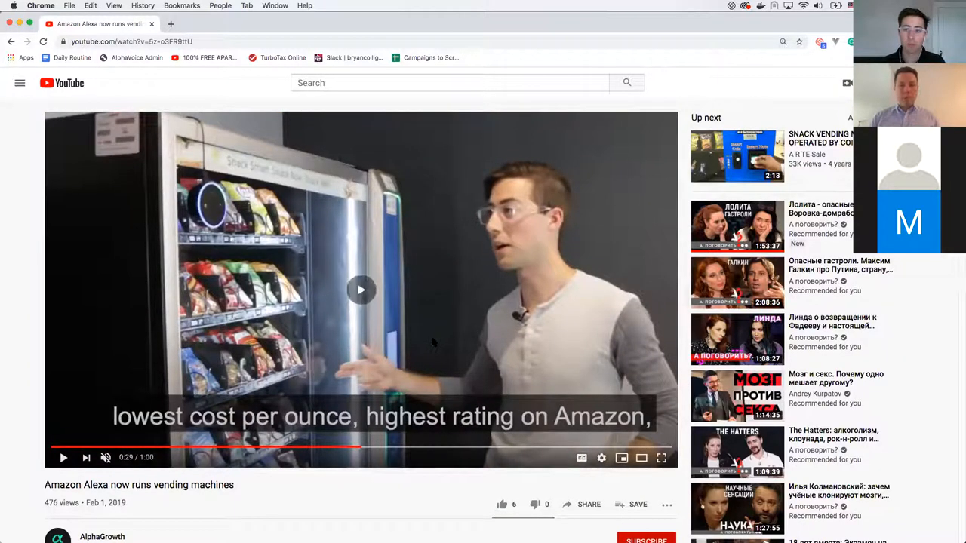
Step: Play the Alexa vending machines video to around 0:31 of 1:00
left_click(360, 289)
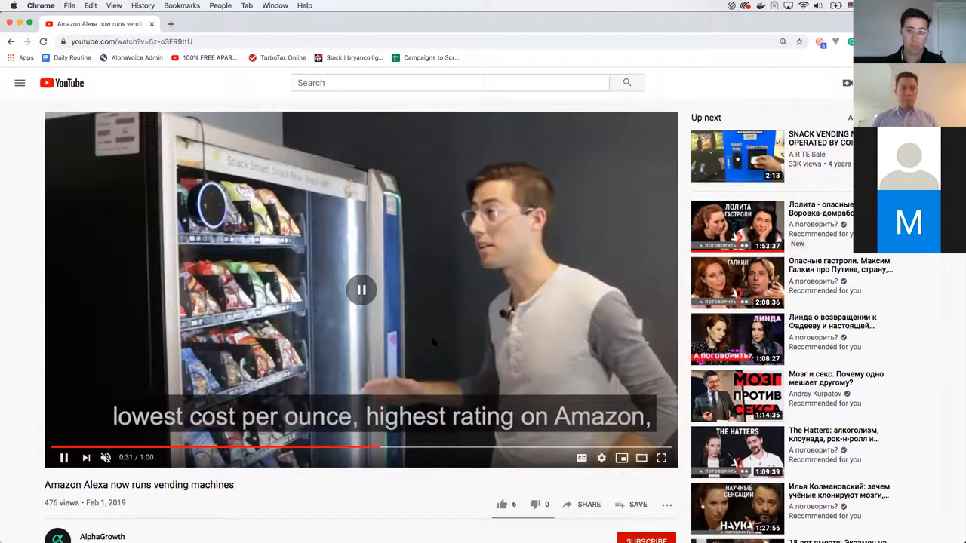
Step: Resume the Alexa vending machines video past the half-minute mark
left_click(361, 289)
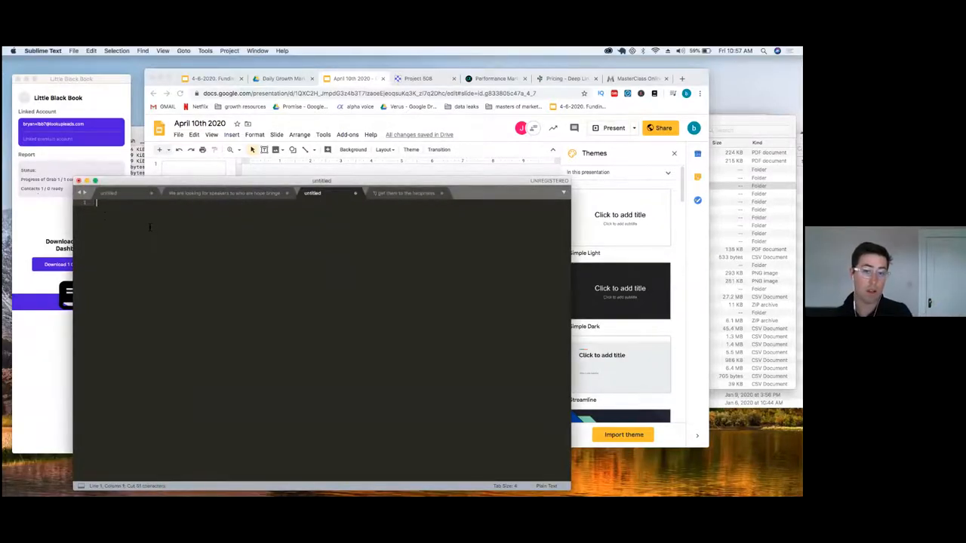
Step: Write 'LBB:' notes with 'Sales people' and an indented 'Network 0-10k' line
type("LBB:")
type("TAM:")
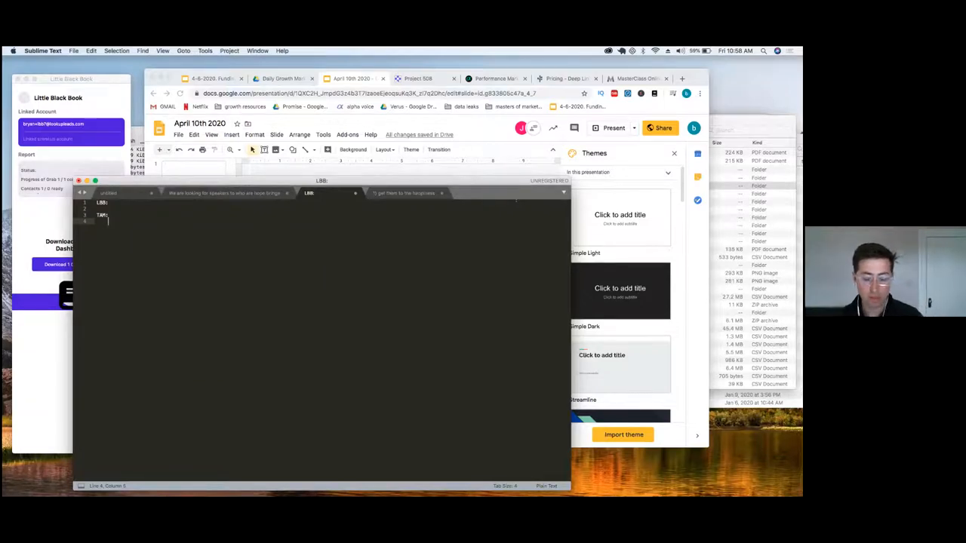
type("Sales people")
type("Marke")
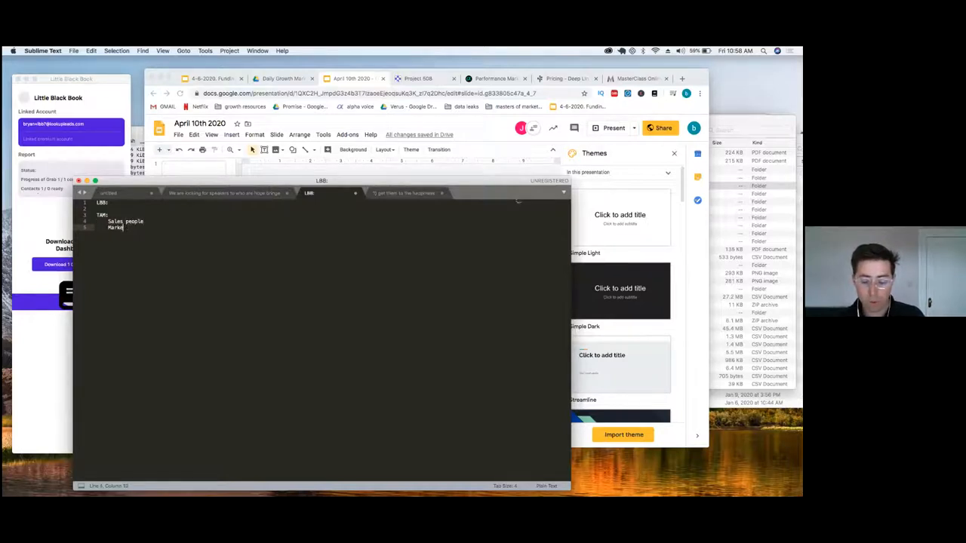
key("backspace")
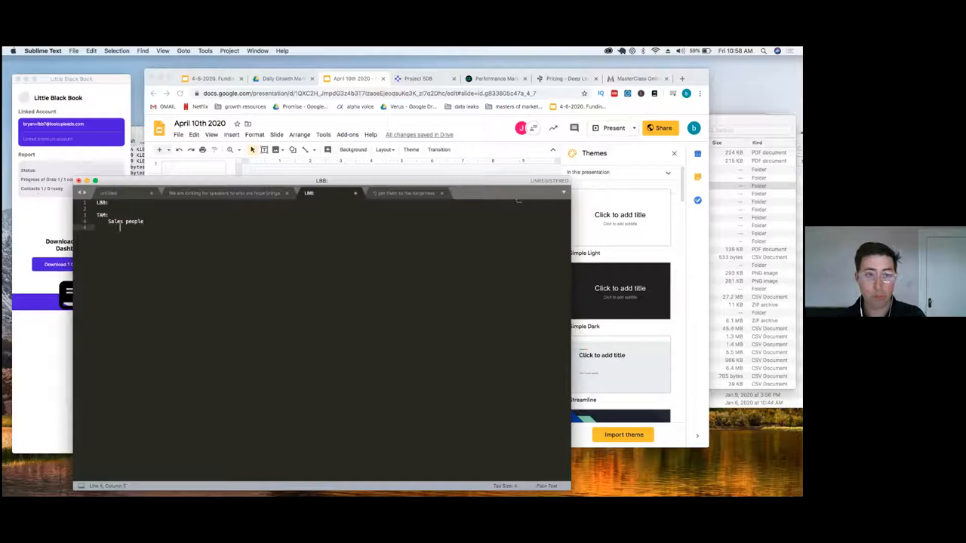
type("Network i")
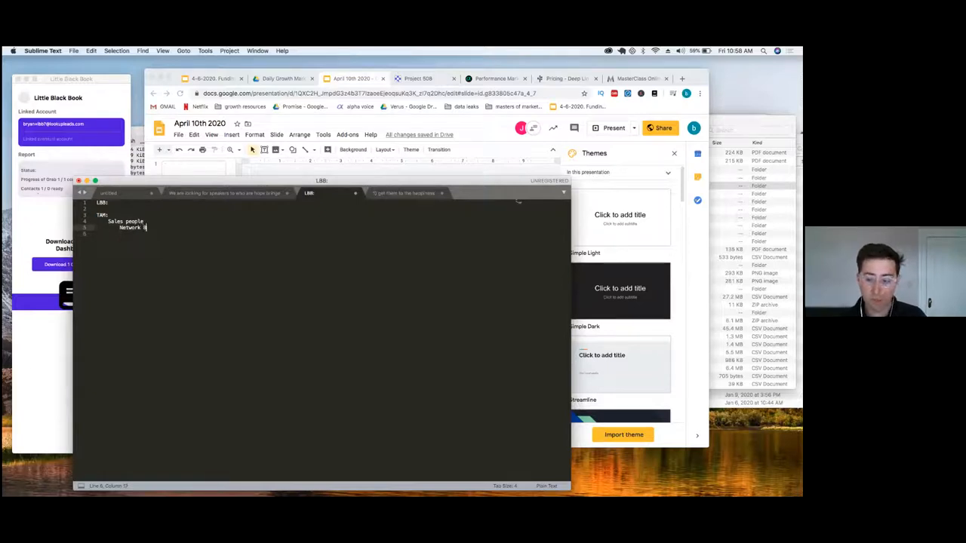
type("-10k")
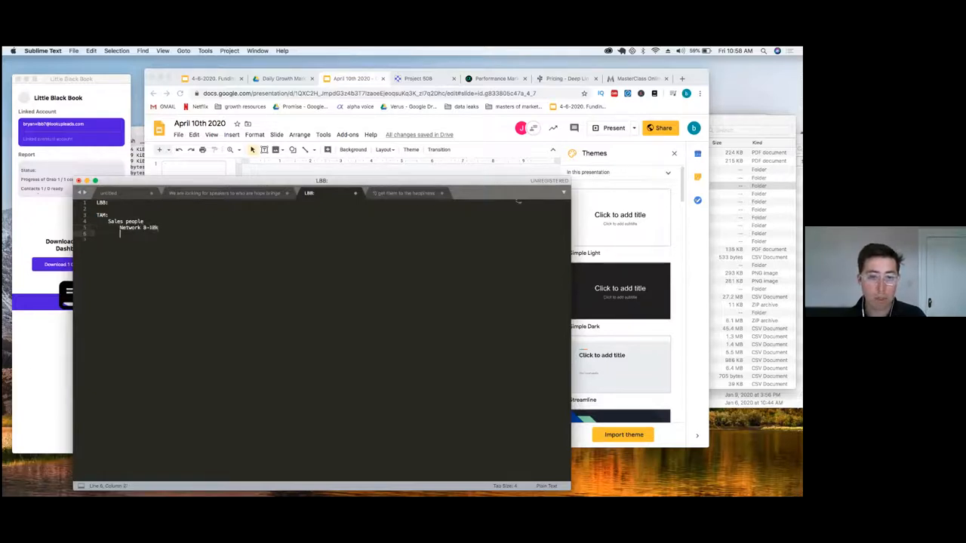
type("coo")
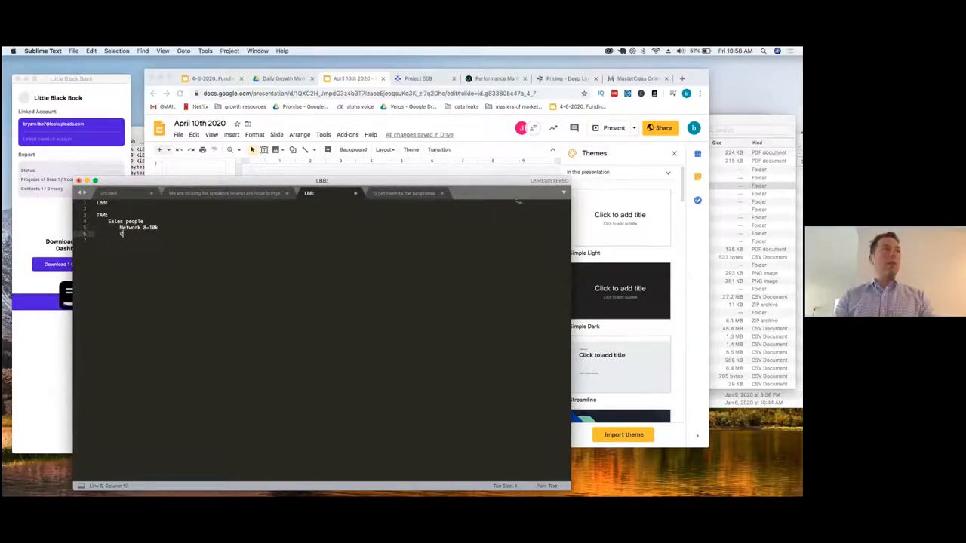
Step: Type 'Communicate at scale:' with the sub-item 'When they change jobs'
type("Communit")
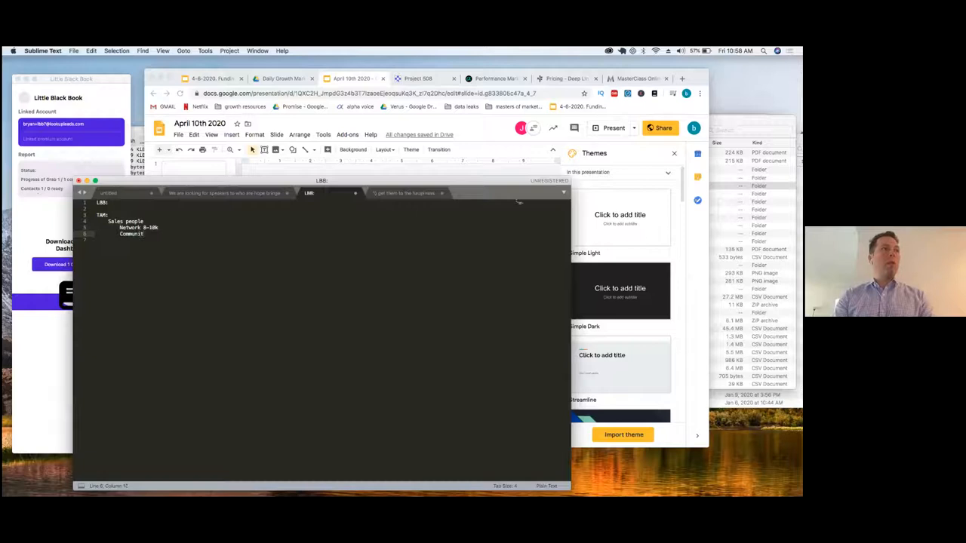
type("Communicate 4")
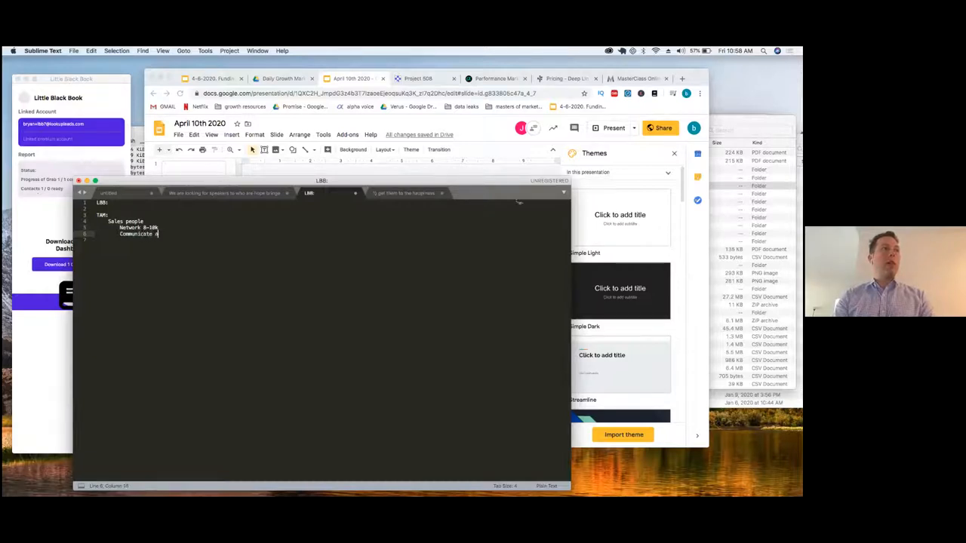
type("t scale:")
type("When they change")
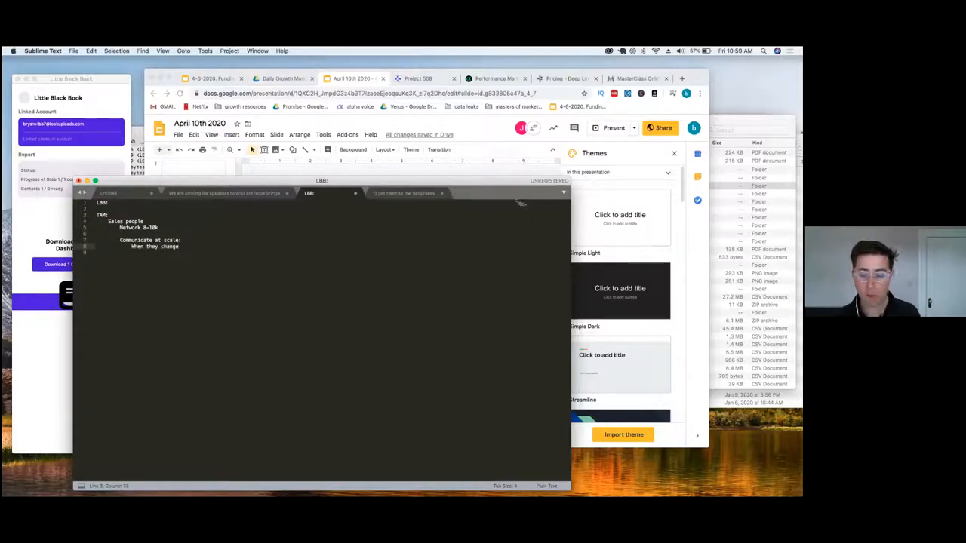
type("jobs")
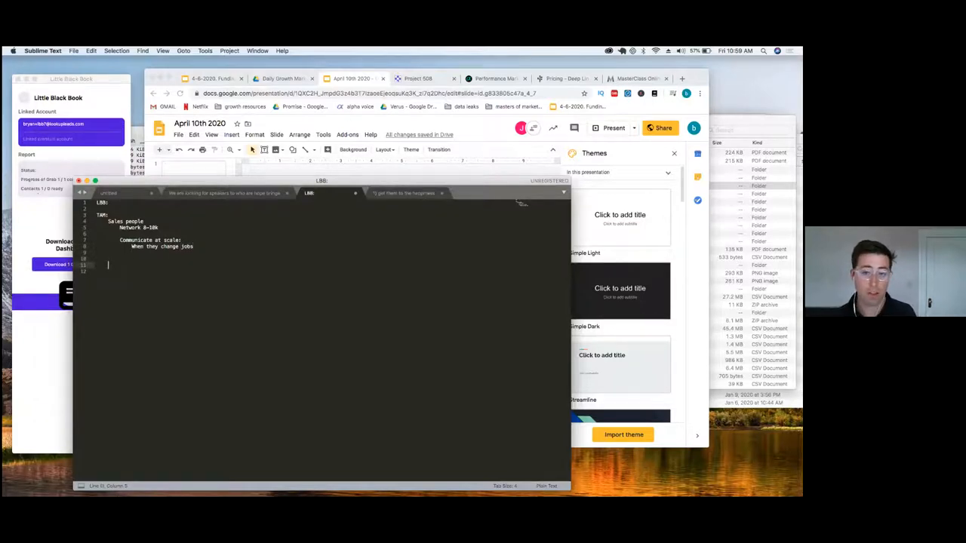
Step: Add a 'Founder:' section noting Network 0-10k and 'pivoting the company'
type("Founder:")
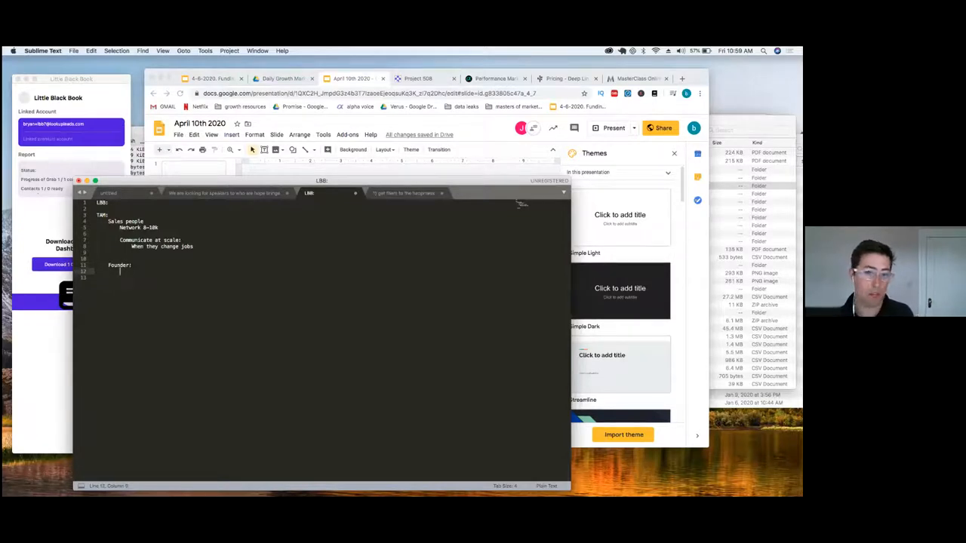
type("pivot")
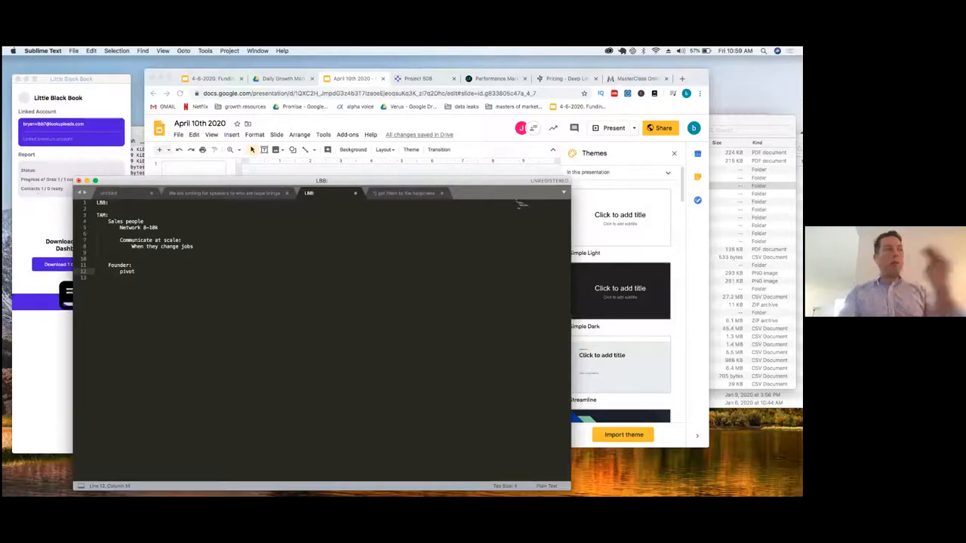
type("ing")
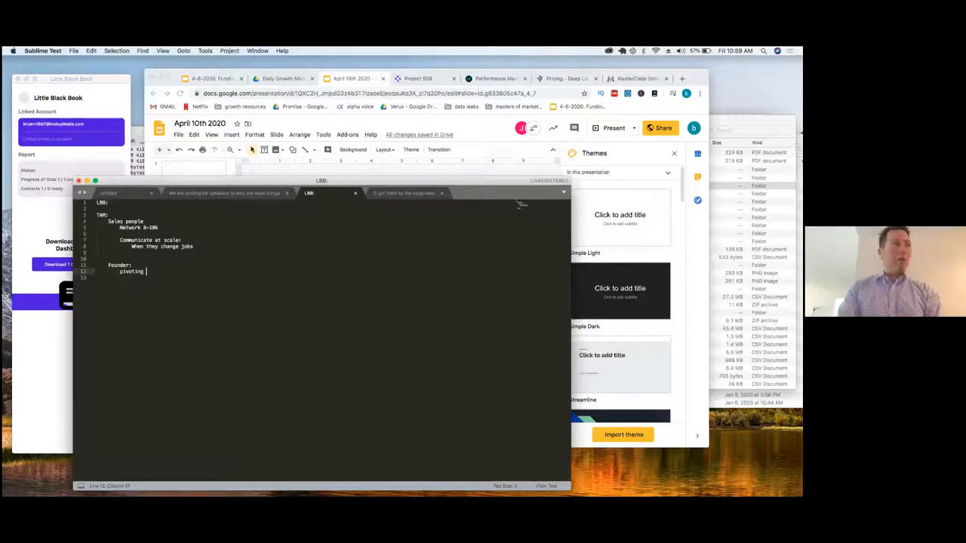
type("the company")
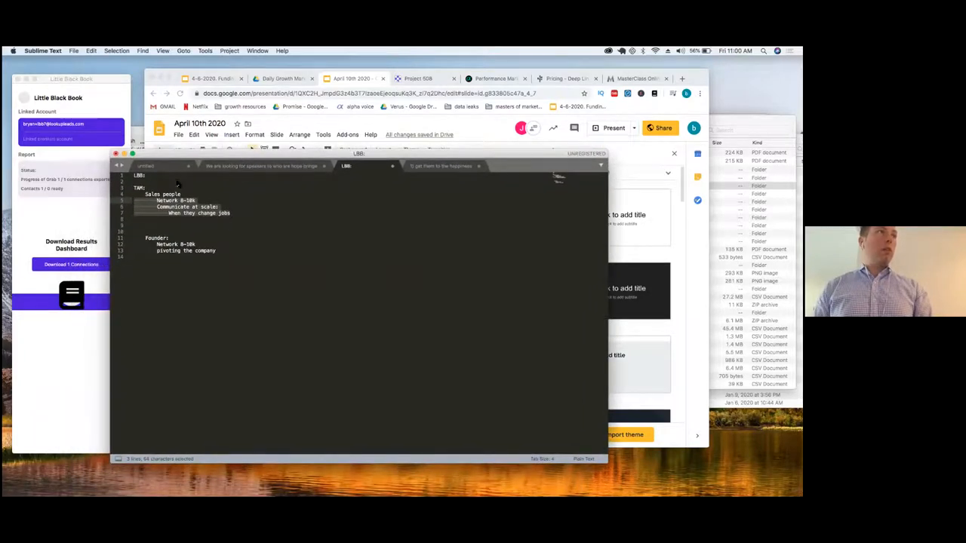
Step: Append '90 days' to the 'When they change jobs' line
left_click(682, 78)
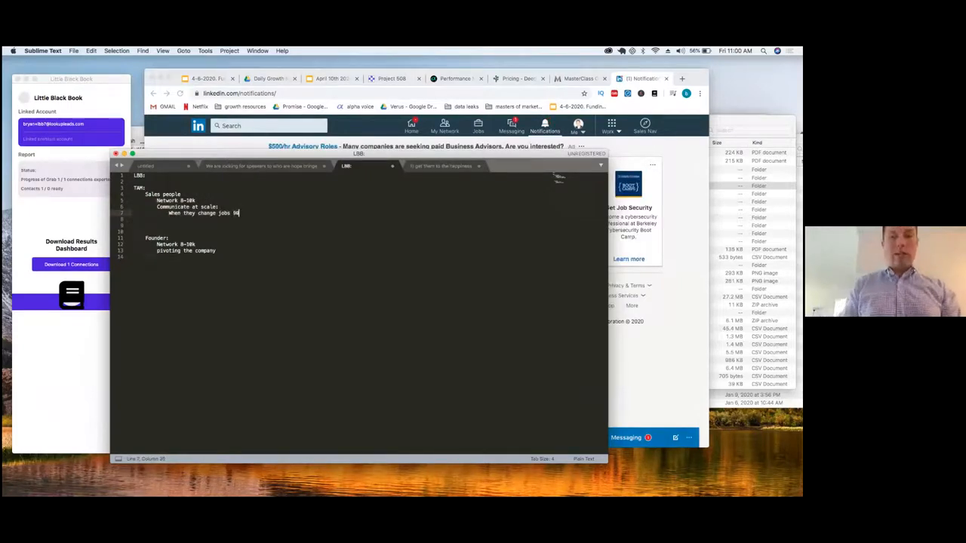
type("90 days")
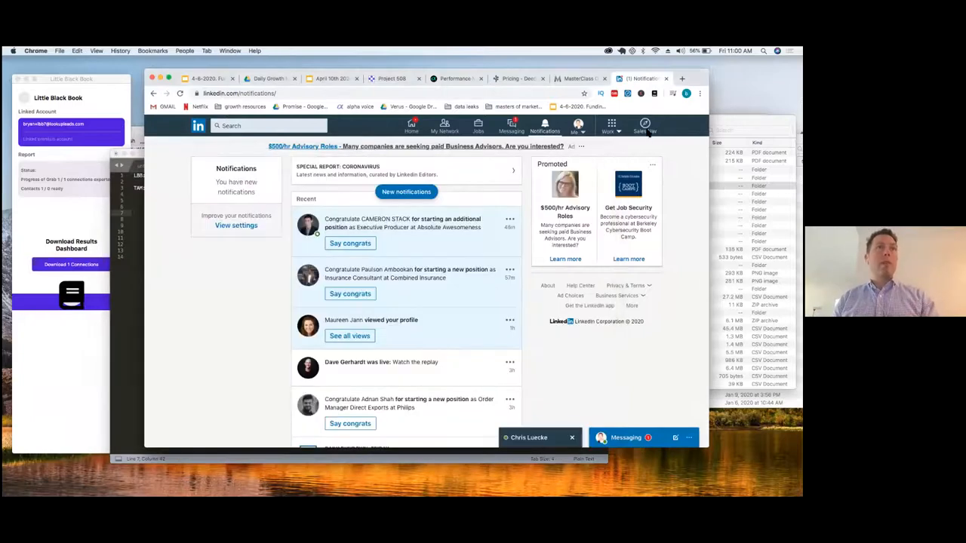
Step: Run a Sales Navigator lead search for the keyword 'sales'
left_click(644, 126)
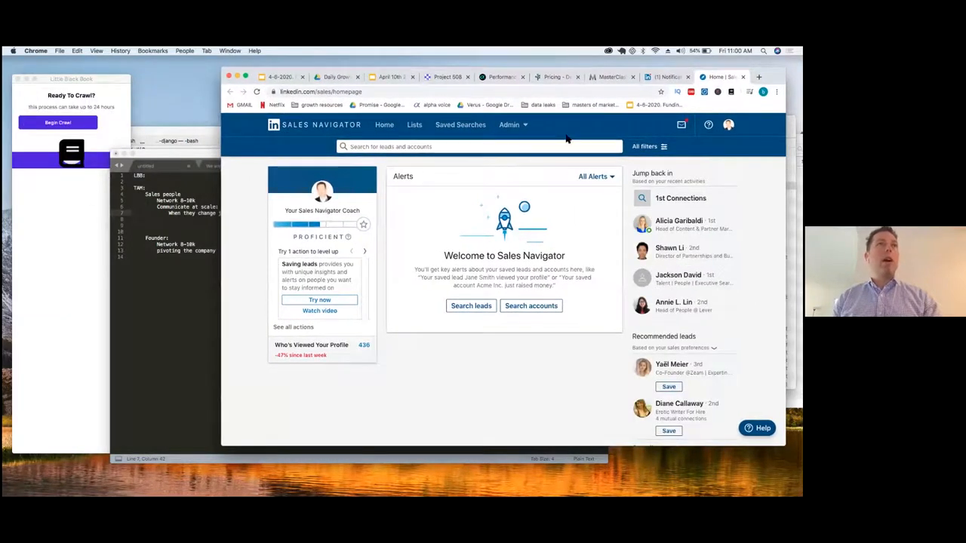
type("sales")
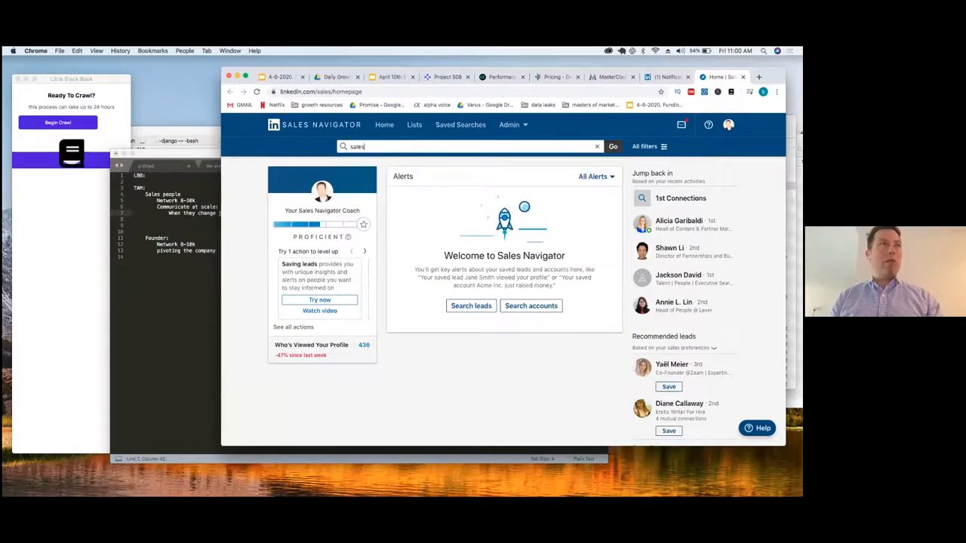
left_click(613, 147)
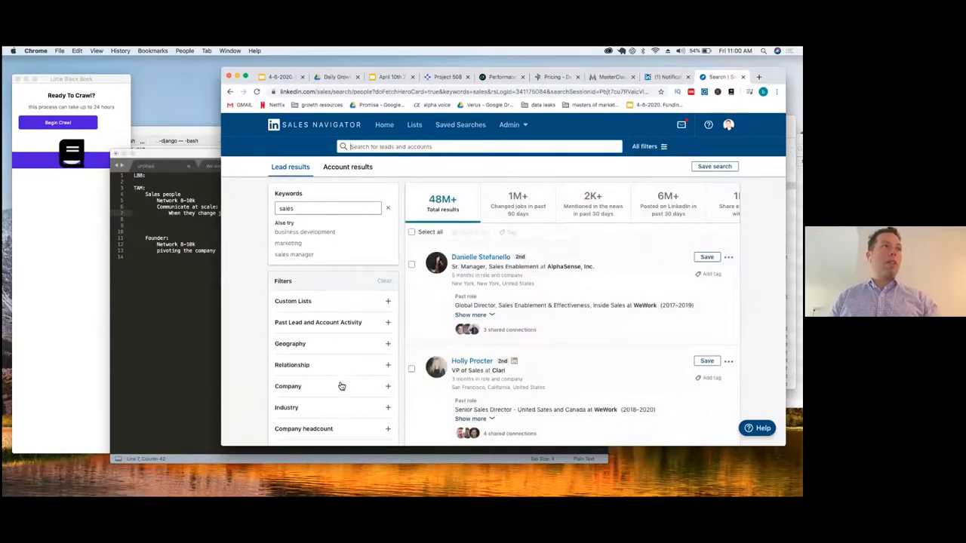
scroll("down", 3)
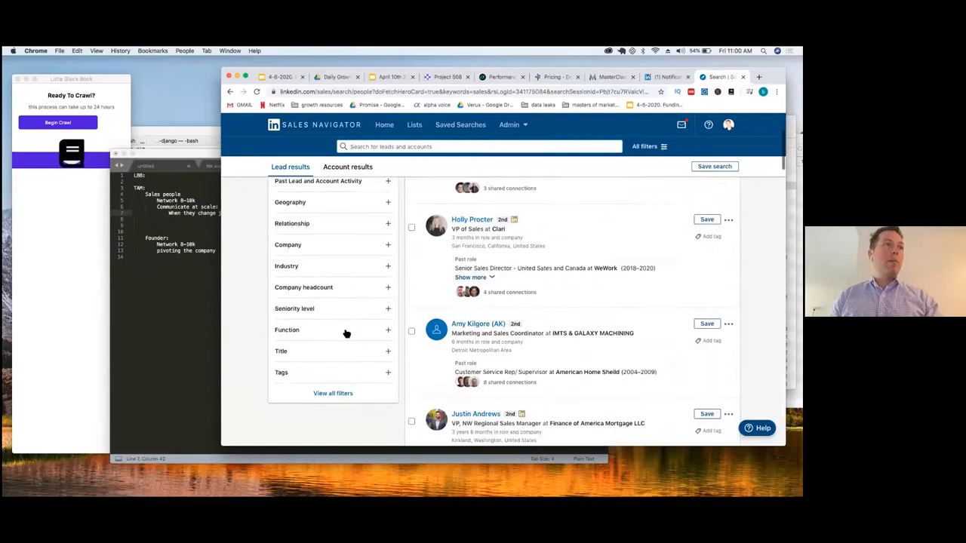
Step: Add a United States geography filter and remove the 'sales' keyword
left_click(286, 330)
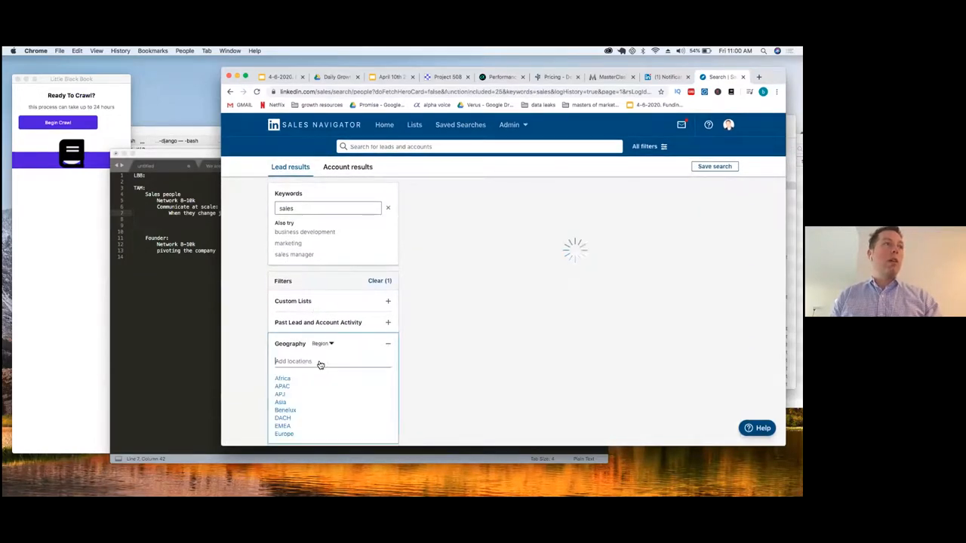
type("Uni")
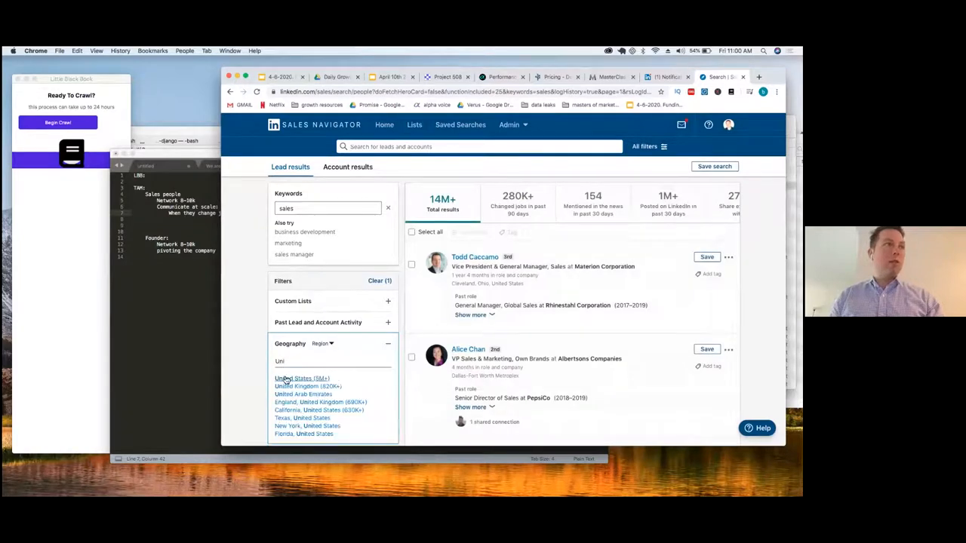
left_click(301, 378)
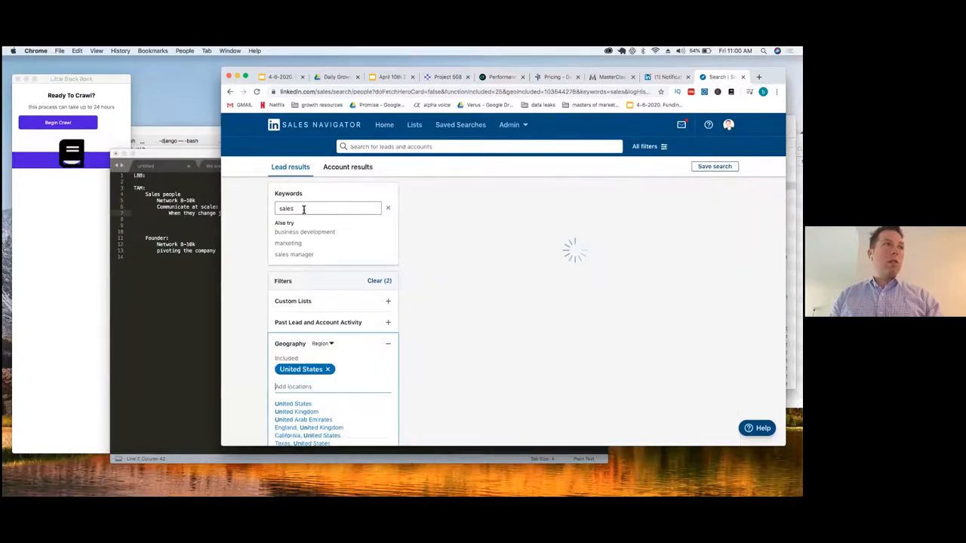
left_click(388, 208)
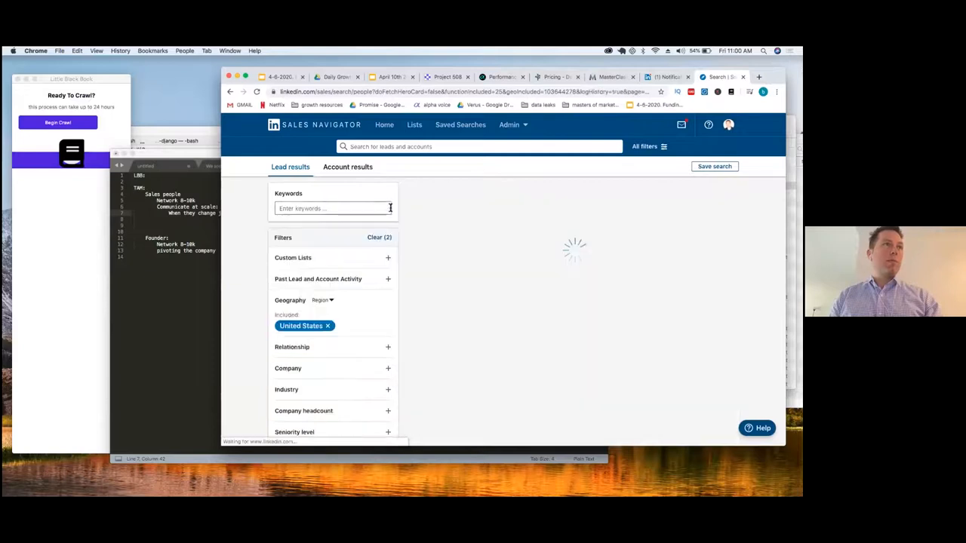
Step: Scroll through the 140K+ US sales leads who changed jobs in the past 90 days
scroll("down", 3)
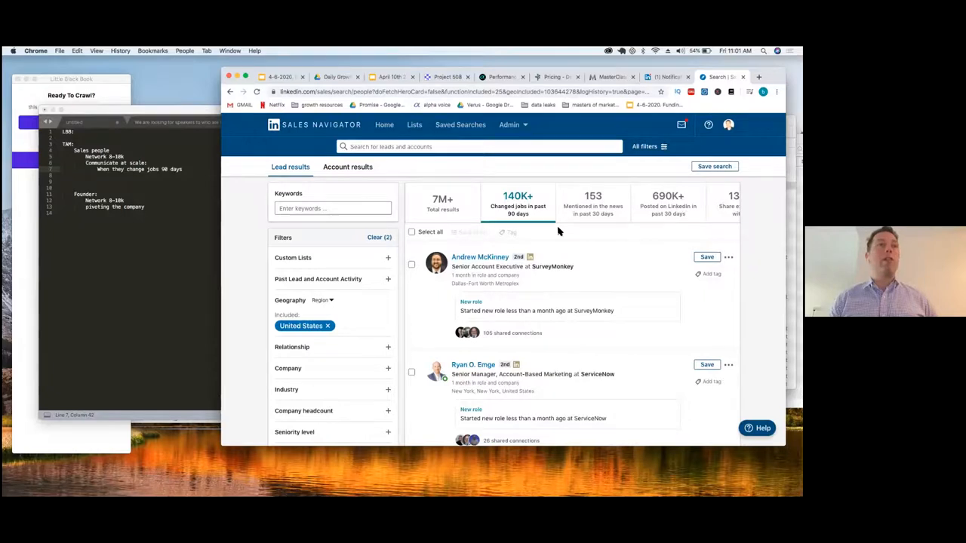
scroll("down", 3)
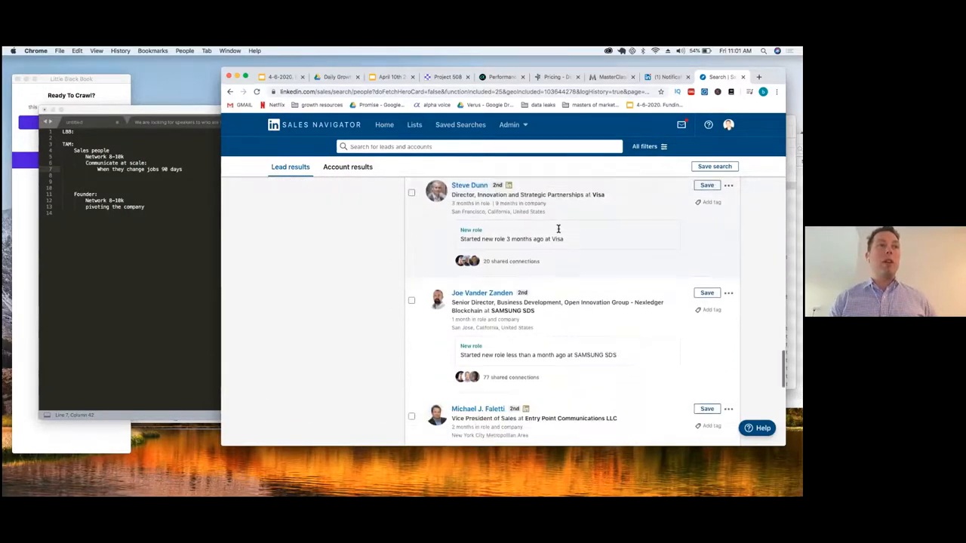
scroll("down", 3)
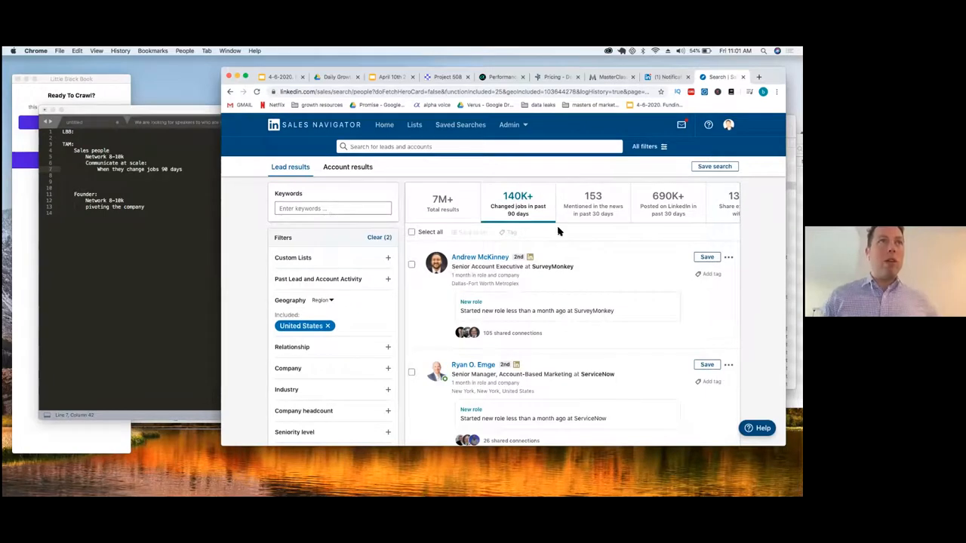
mouse_move(557, 200)
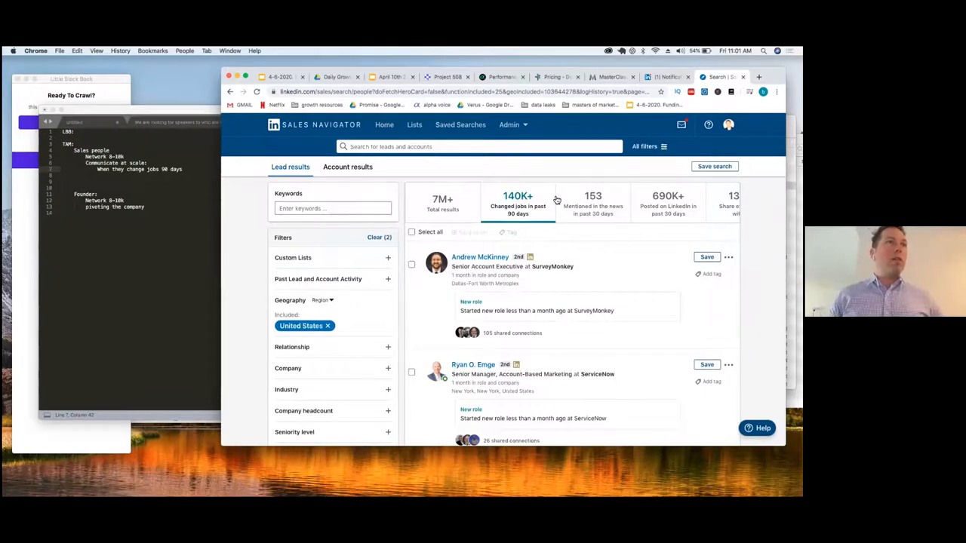
mouse_move(546, 193)
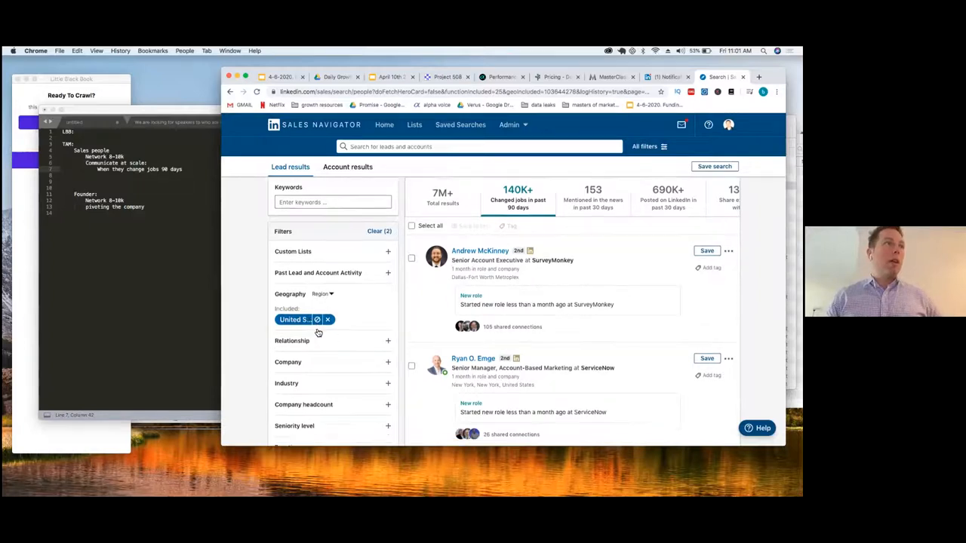
scroll("down", 3)
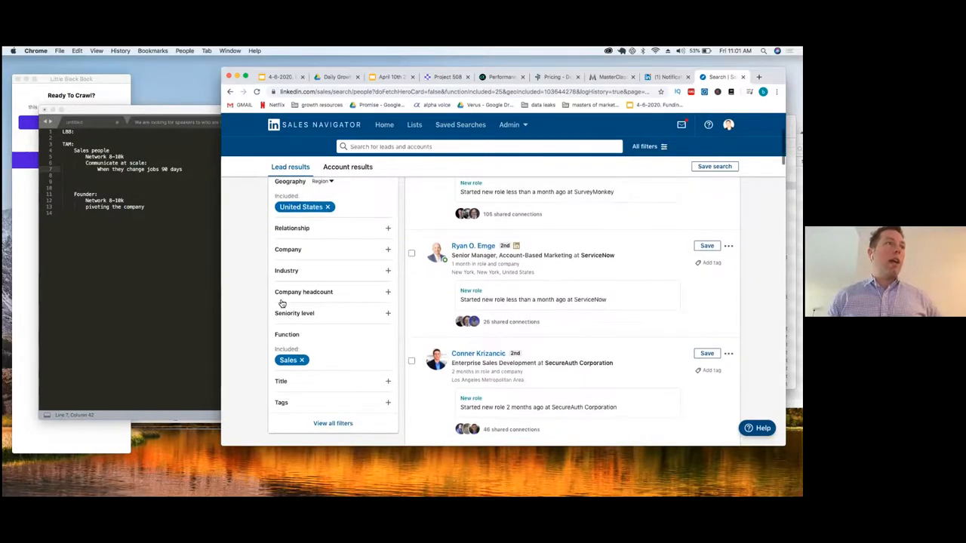
scroll("up", 3)
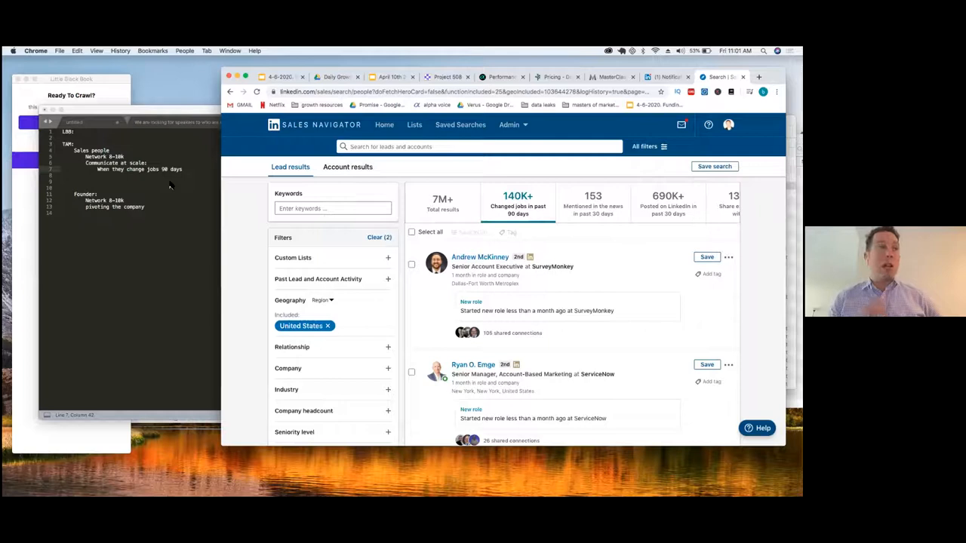
Step: Open all lead filters and expand Current company to show suggestions like Salesforce and Google
scroll("down", 3)
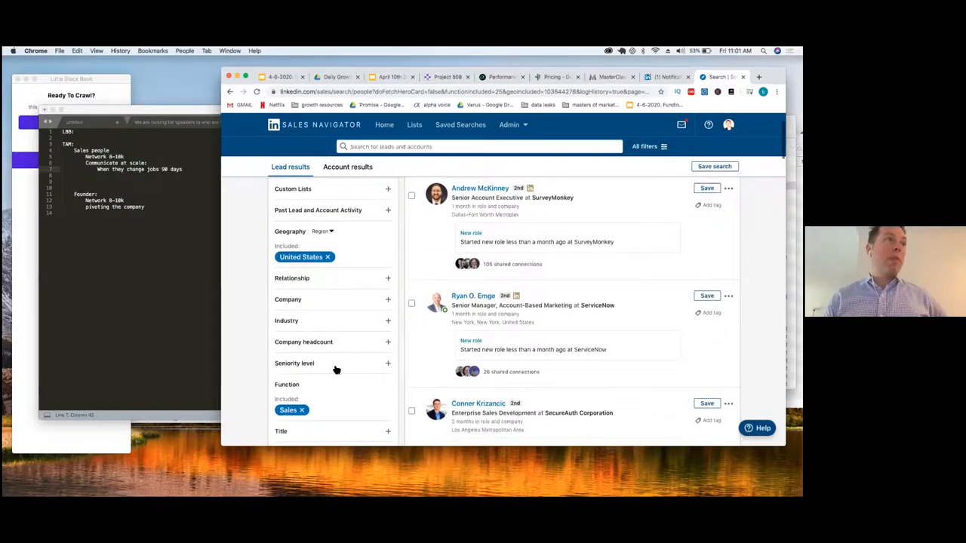
left_click(648, 146)
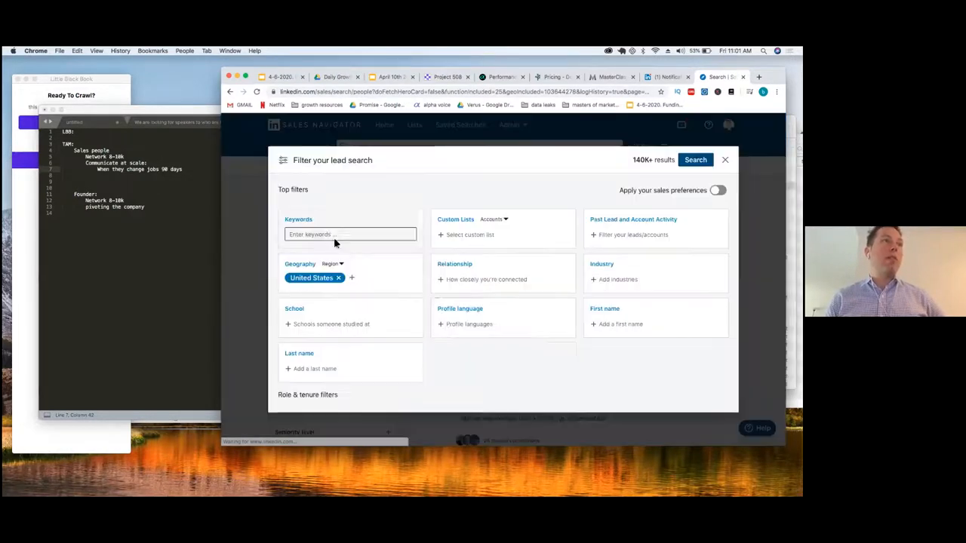
scroll("down", 3)
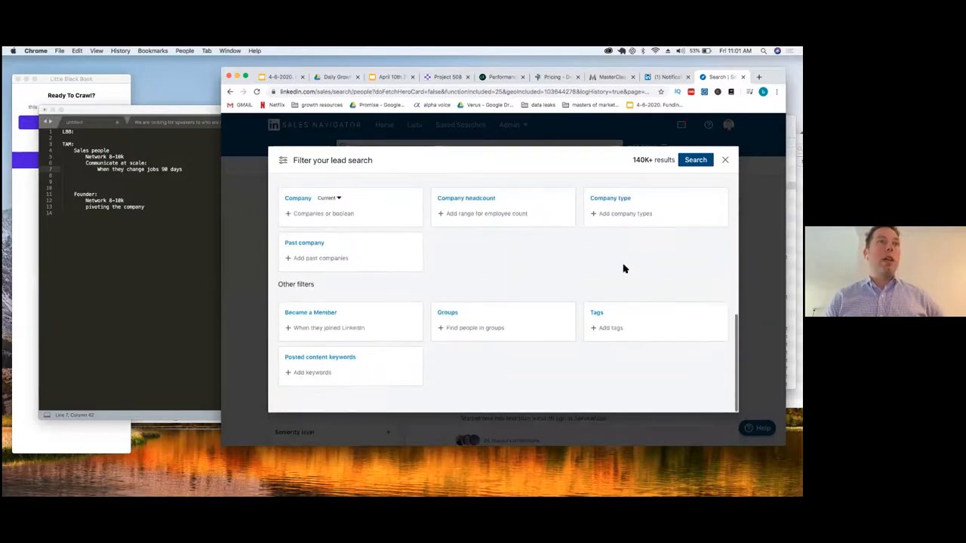
scroll("up", 3)
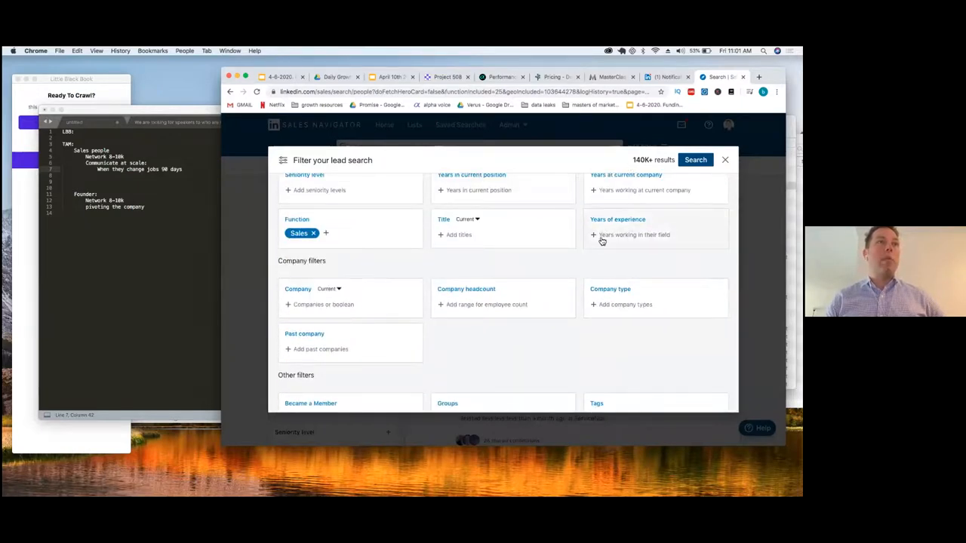
scroll("down", 3)
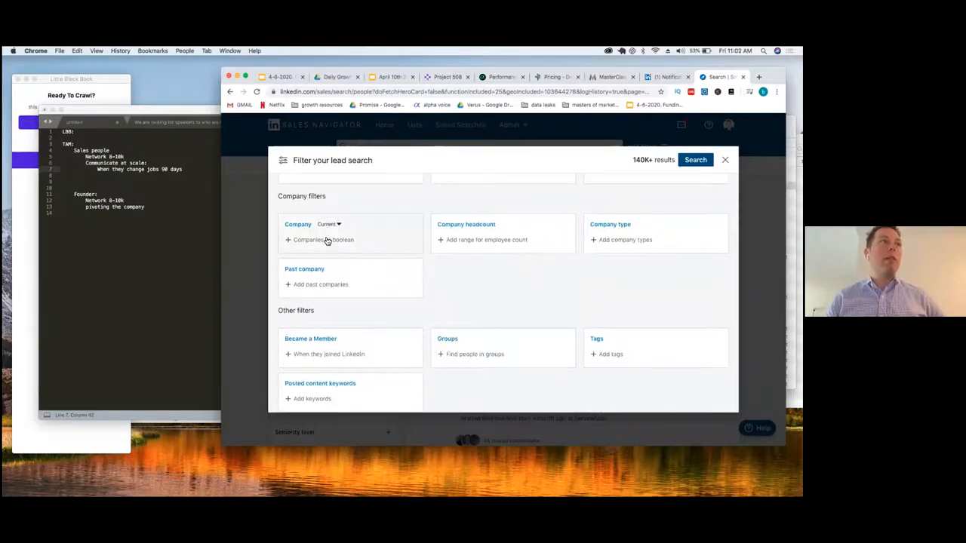
mouse_move(348, 271)
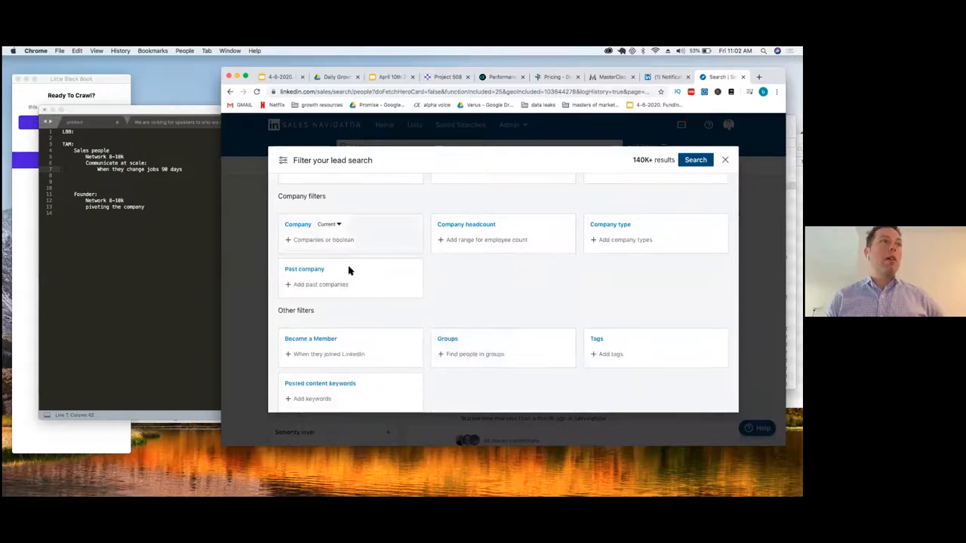
left_click(323, 240)
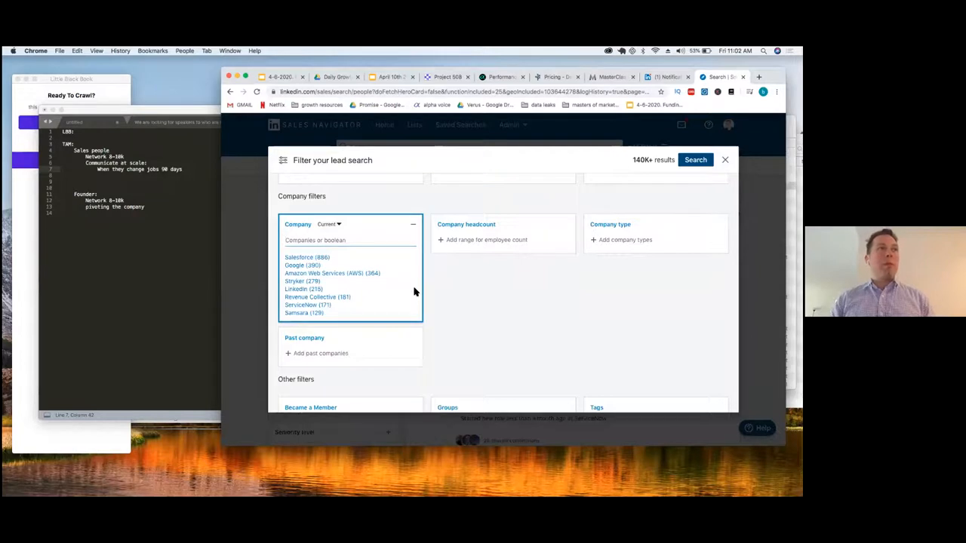
Step: Limit leads to less than 1 year at current company and run the search
scroll("down", 3)
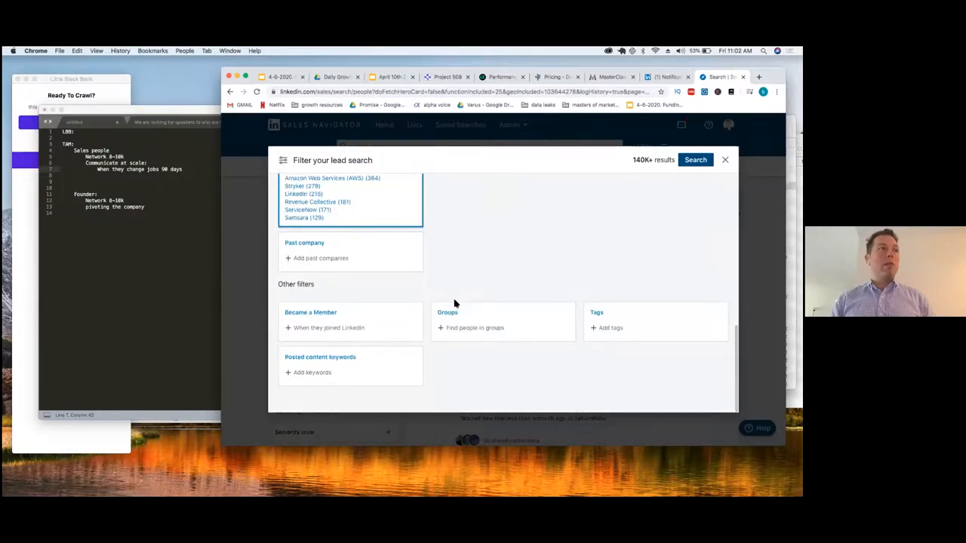
scroll("up", 3)
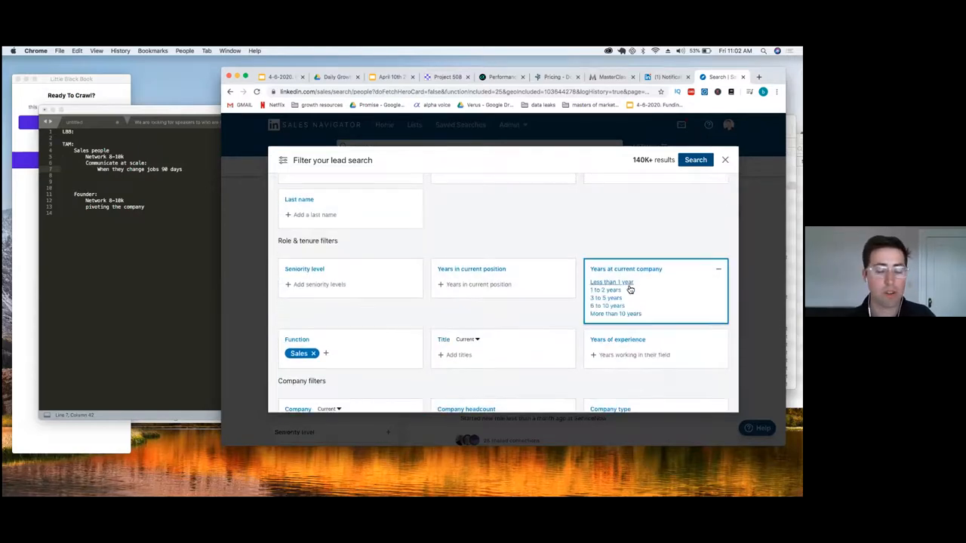
left_click(611, 281)
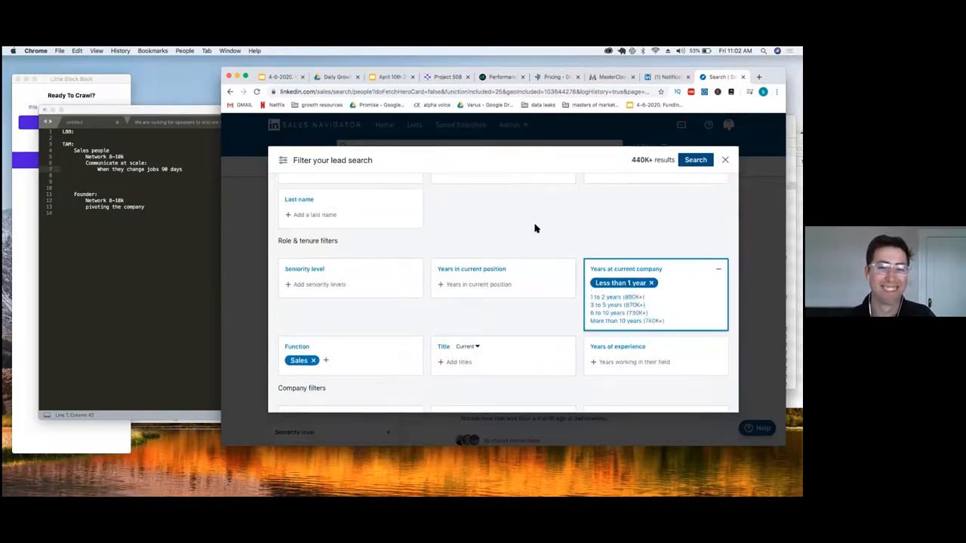
scroll("up", 3)
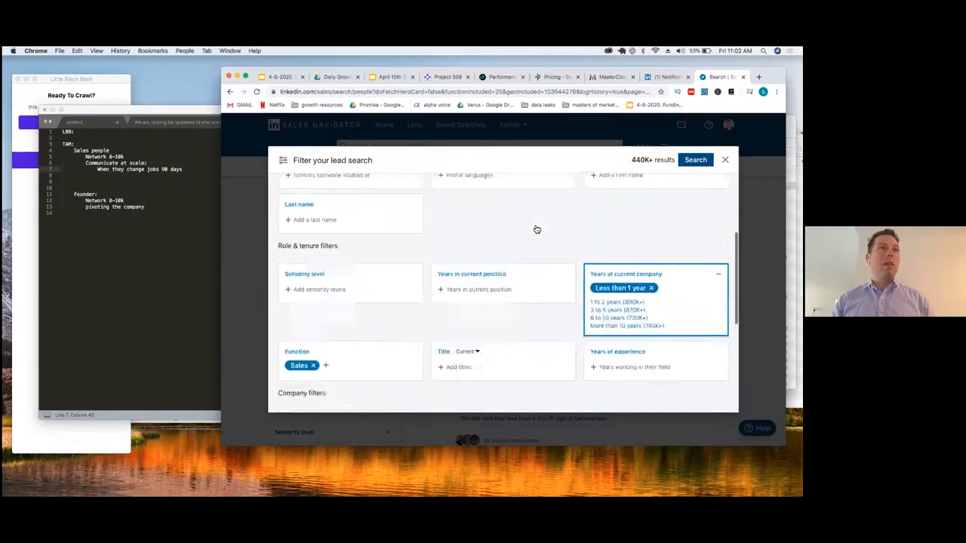
scroll("up", 3)
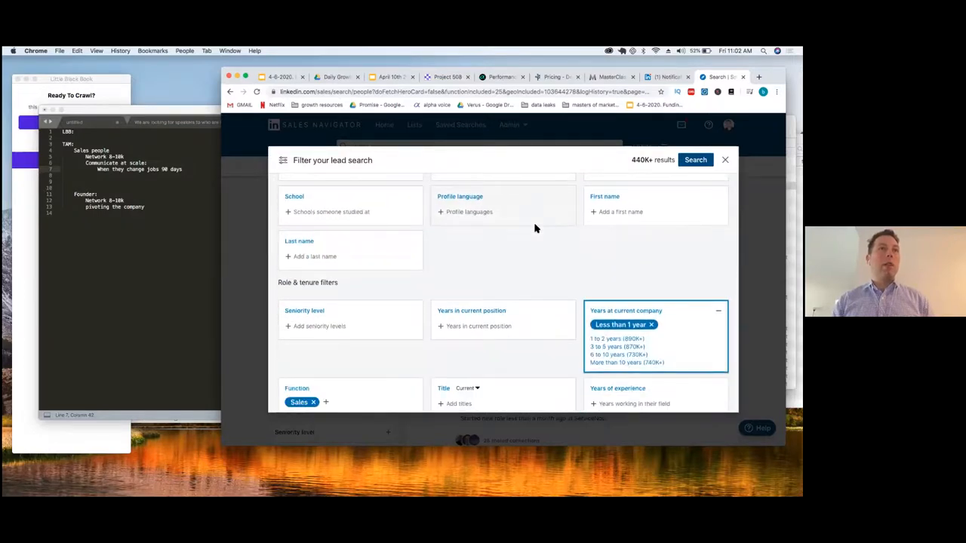
scroll("up", 3)
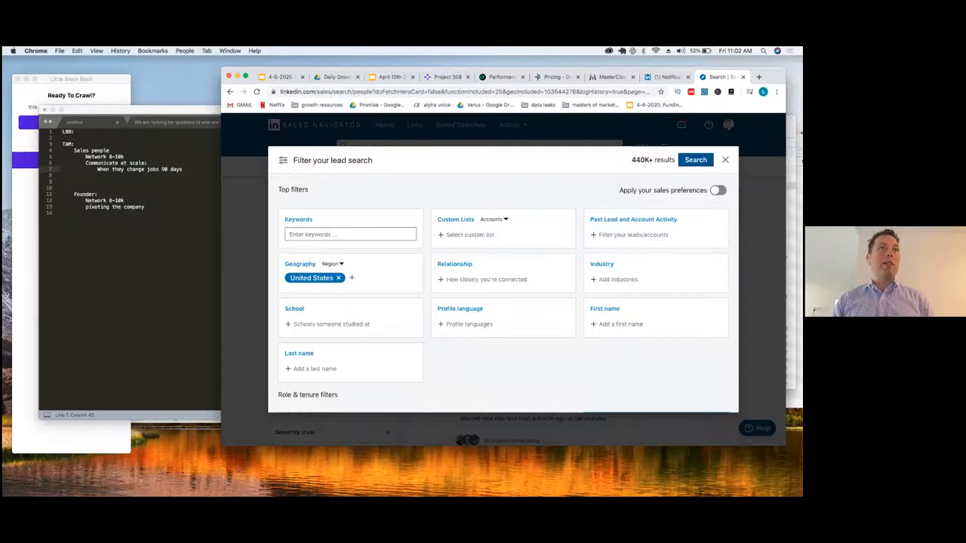
left_click(695, 160)
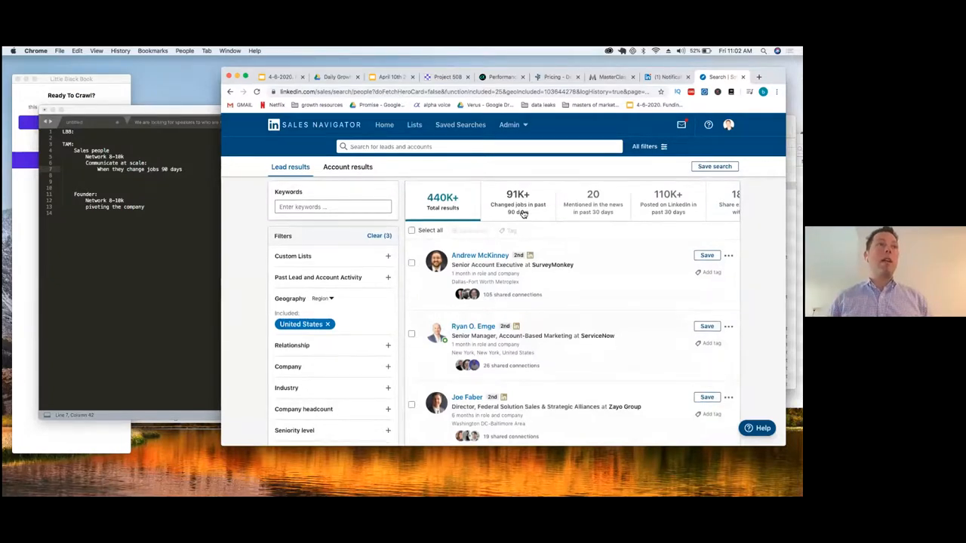
scroll("down", 3)
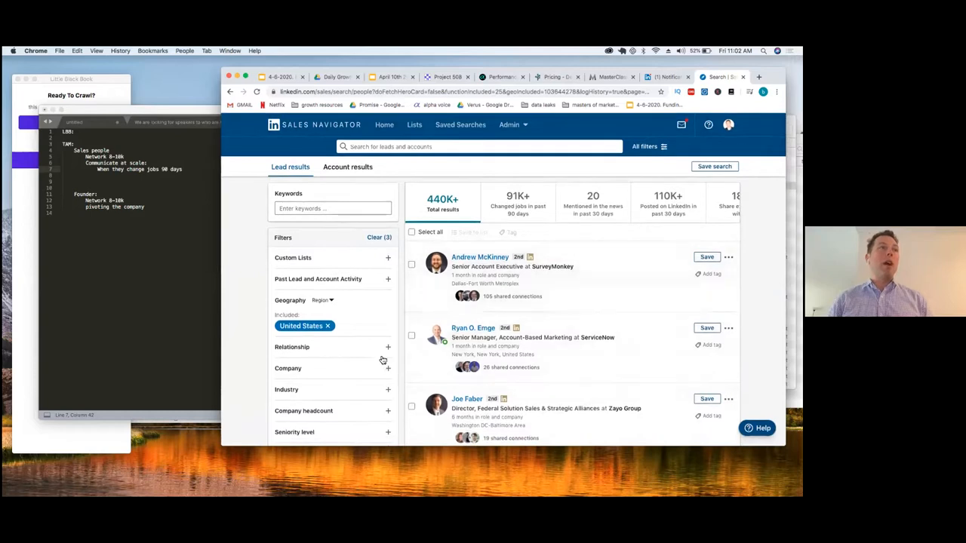
mouse_move(316, 325)
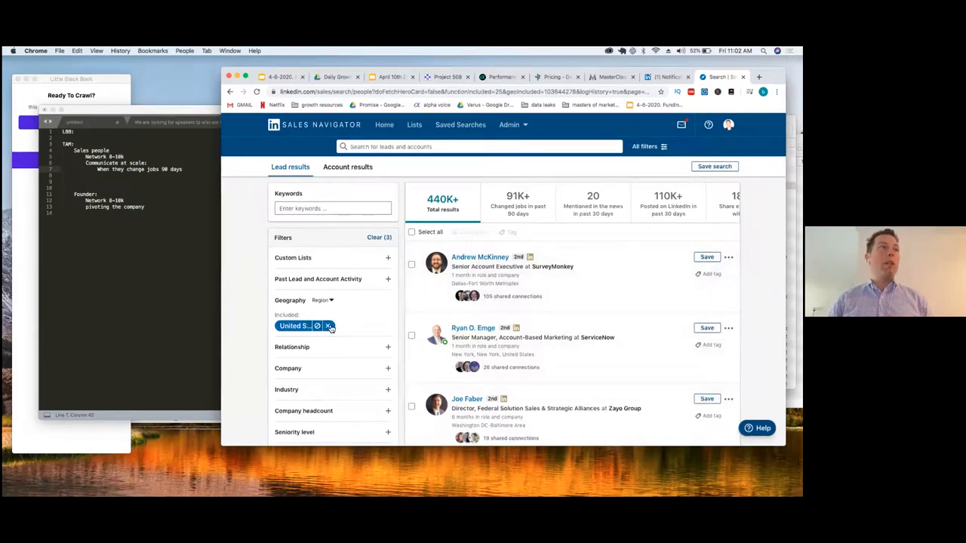
left_click(328, 325)
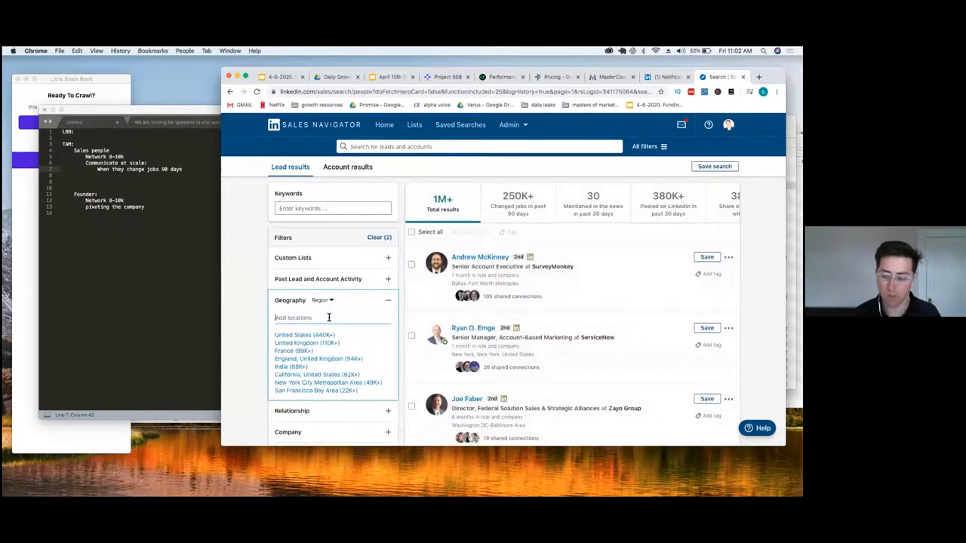
scroll("down", 3)
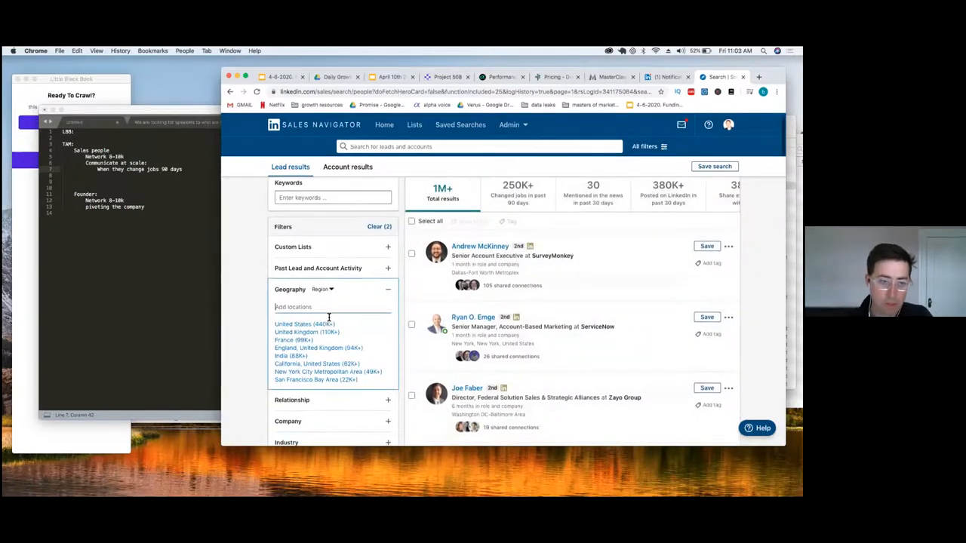
scroll("down", 3)
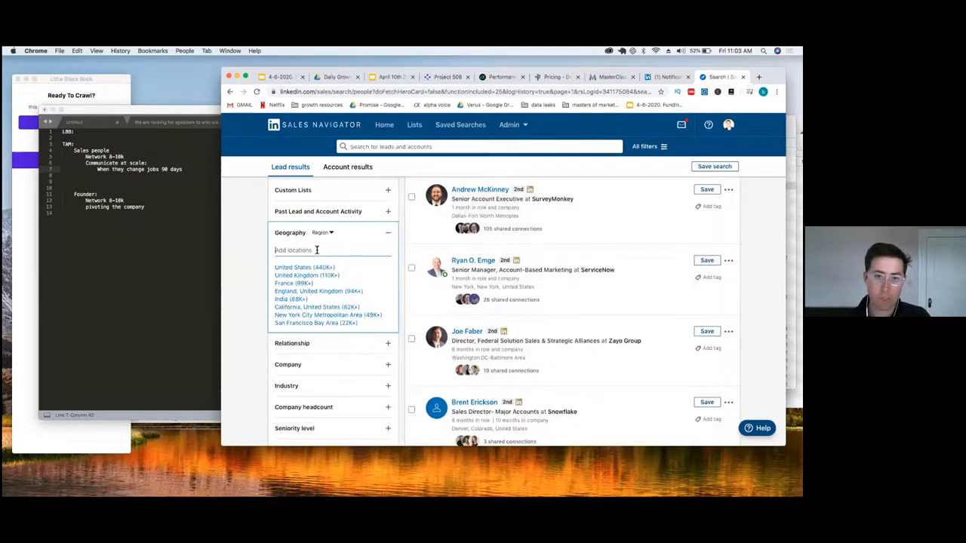
left_click(304, 267)
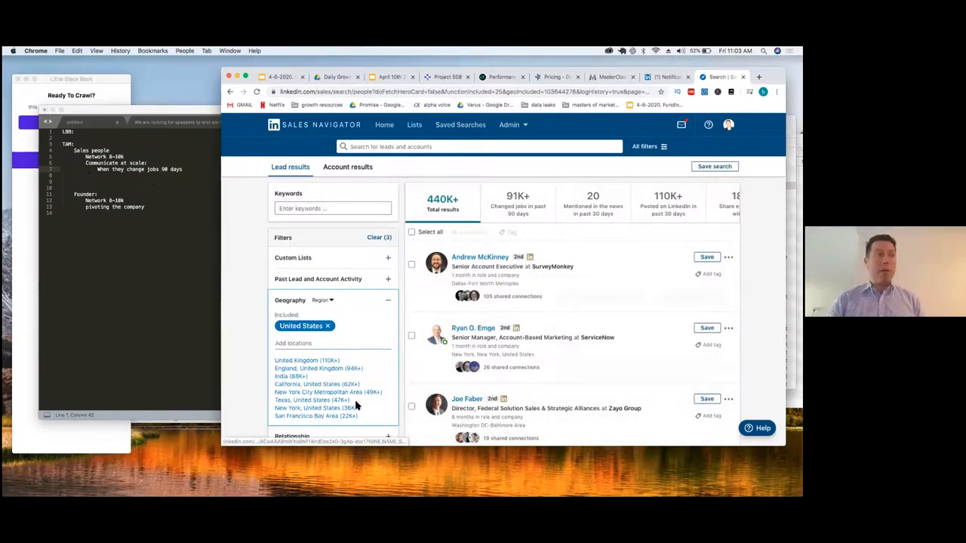
Step: Filter company headcount to 1-10, 11-50 and 51-200, removing the 201-500 range
scroll("down", 3)
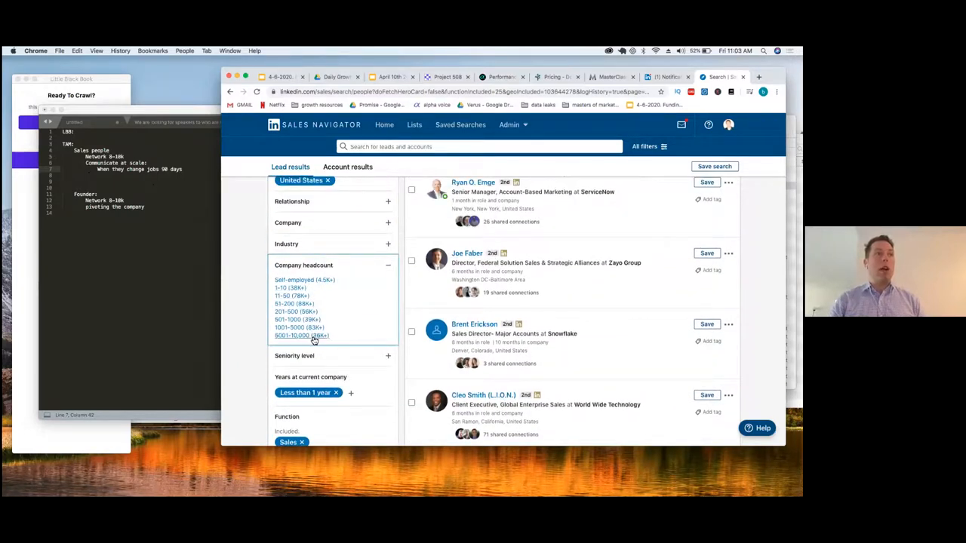
left_click(304, 280)
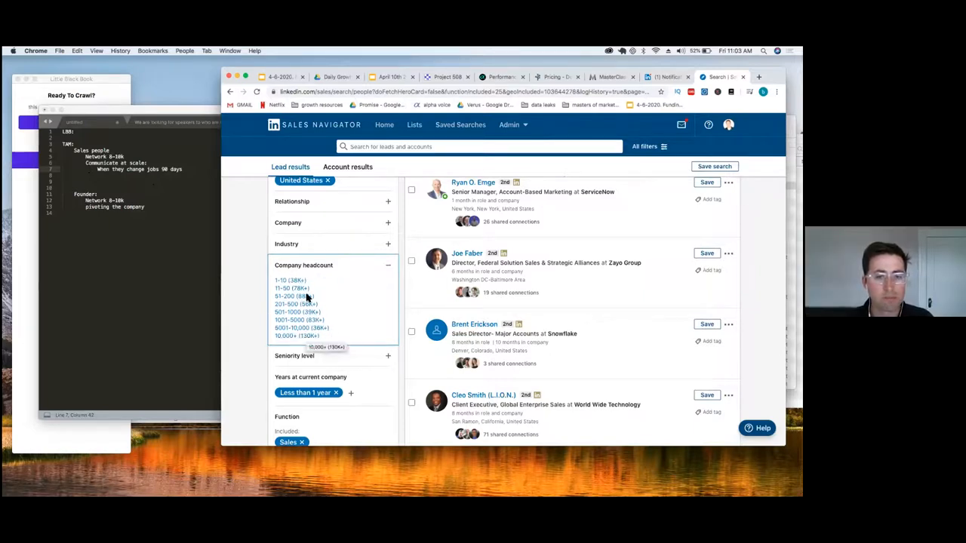
left_click(286, 280)
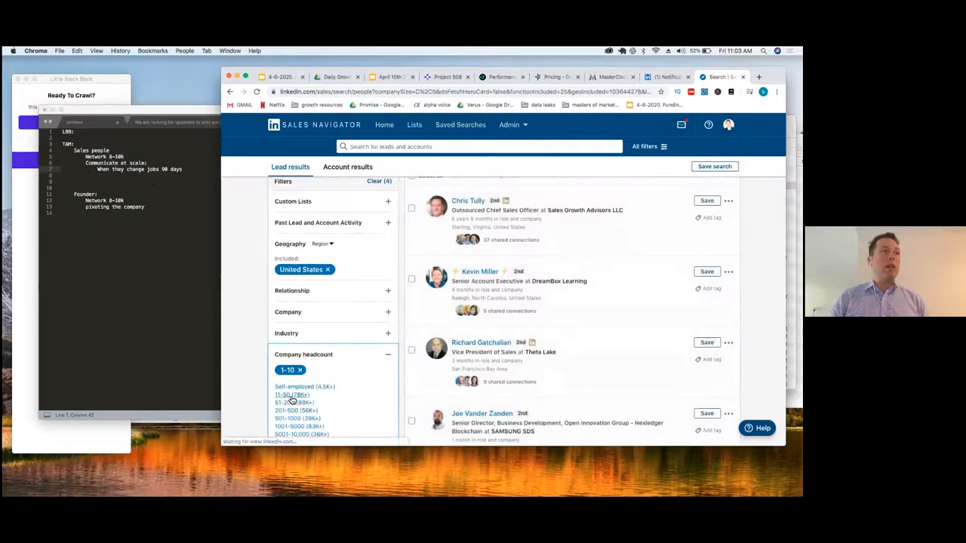
left_click(292, 402)
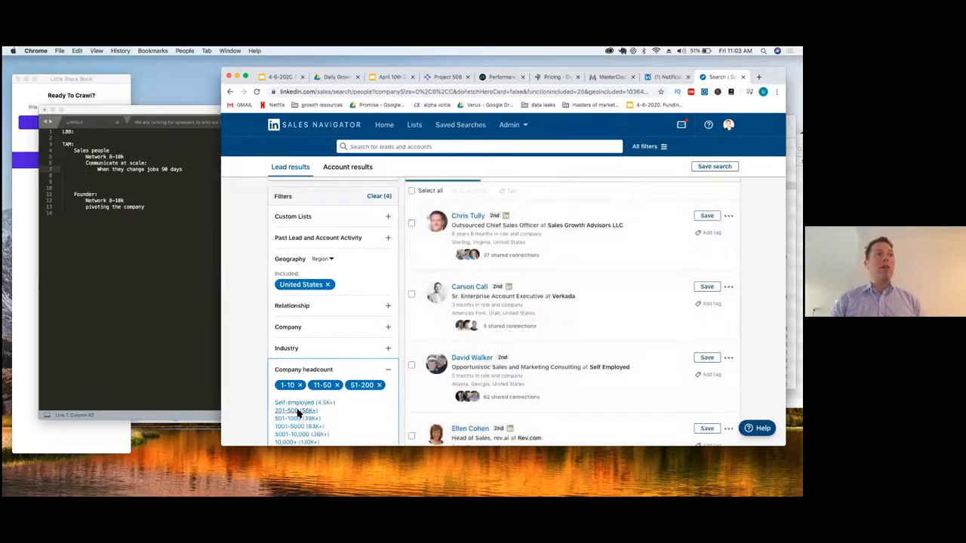
left_click(294, 410)
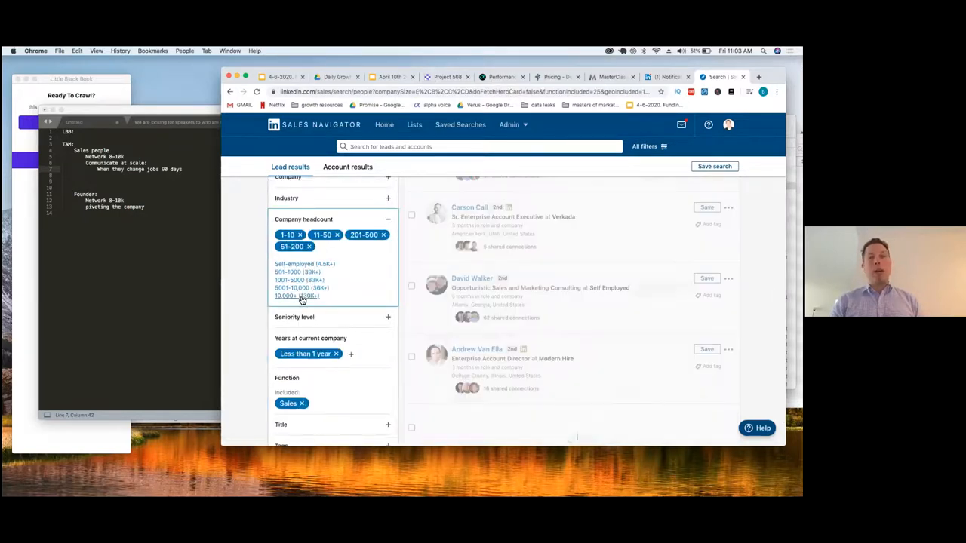
mouse_move(297, 295)
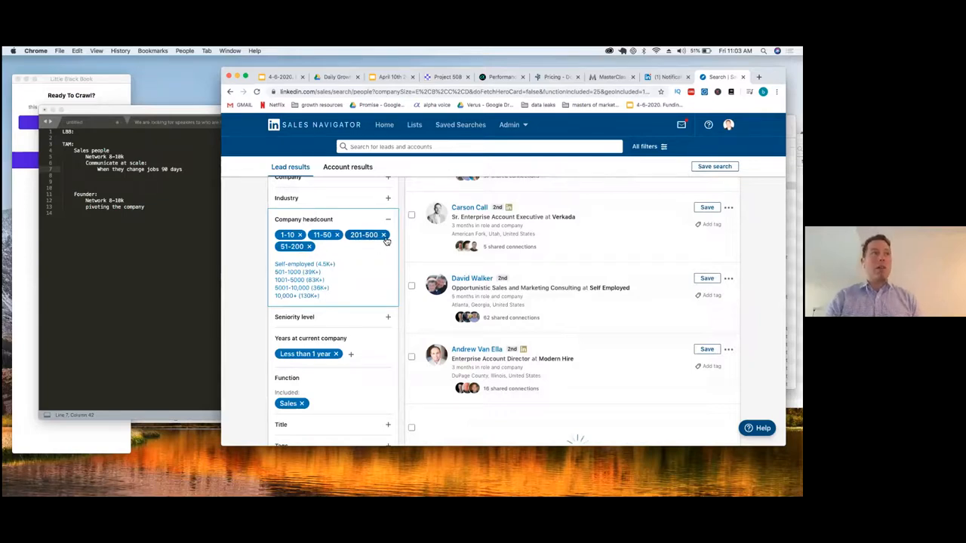
left_click(384, 235)
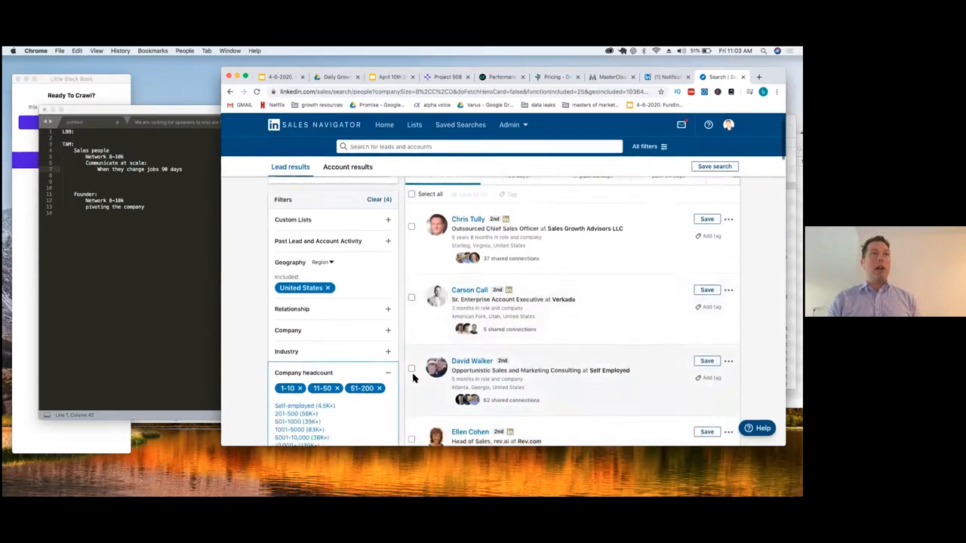
Step: Add Self-employed to the company headcount filter alongside 1-10 and 11-50
scroll("down", 3)
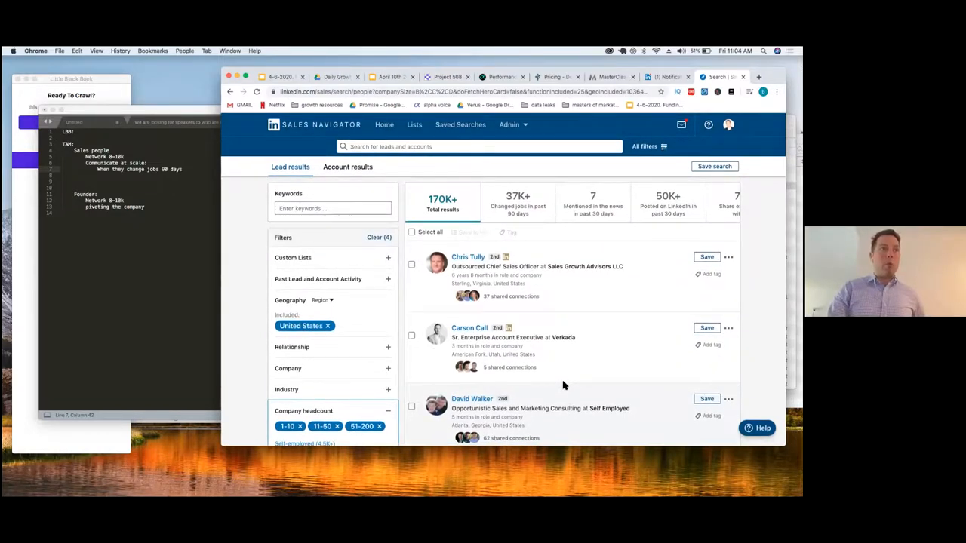
scroll("down", 3)
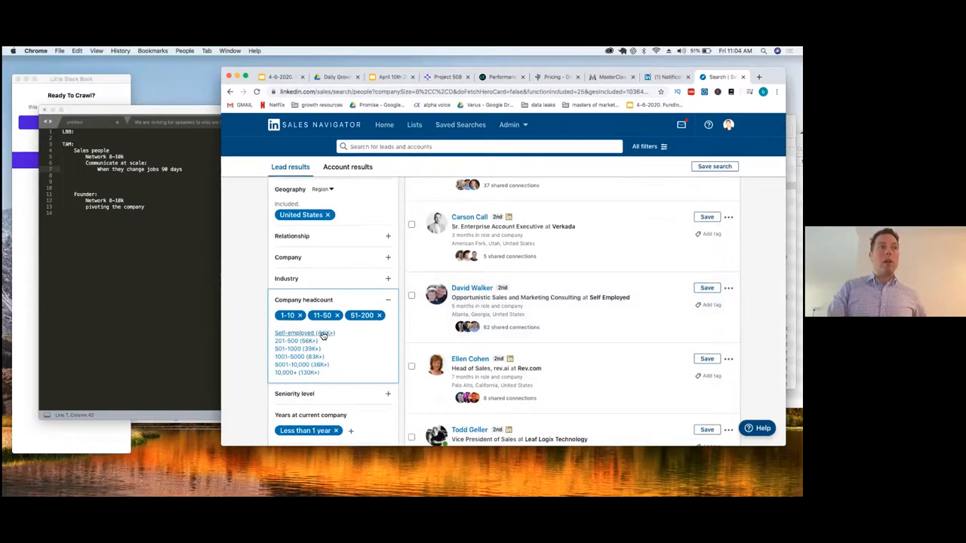
left_click(294, 333)
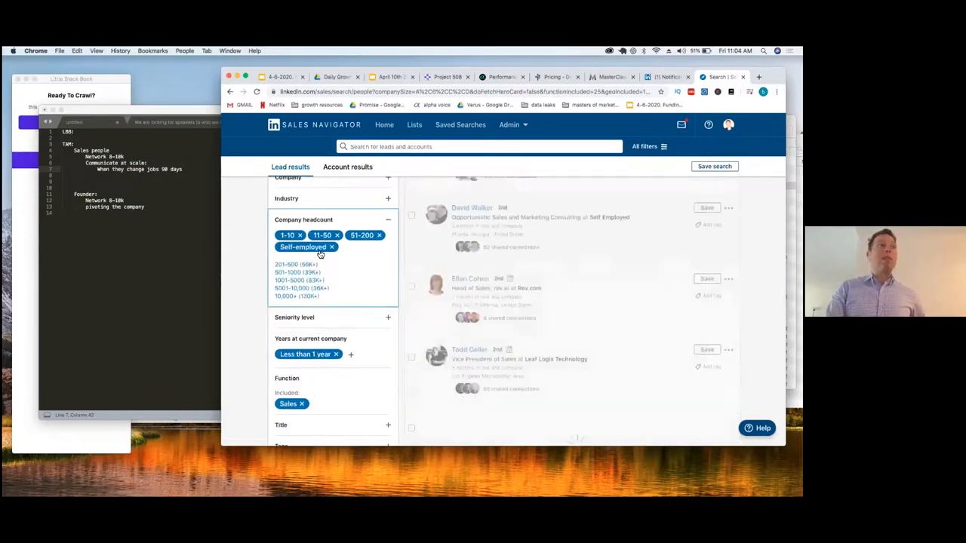
scroll("up", 3)
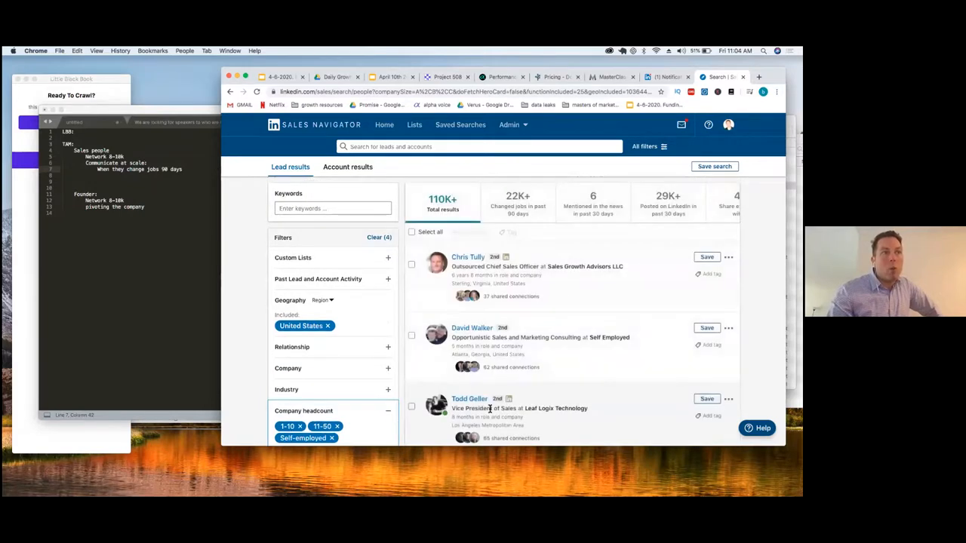
mouse_move(553, 391)
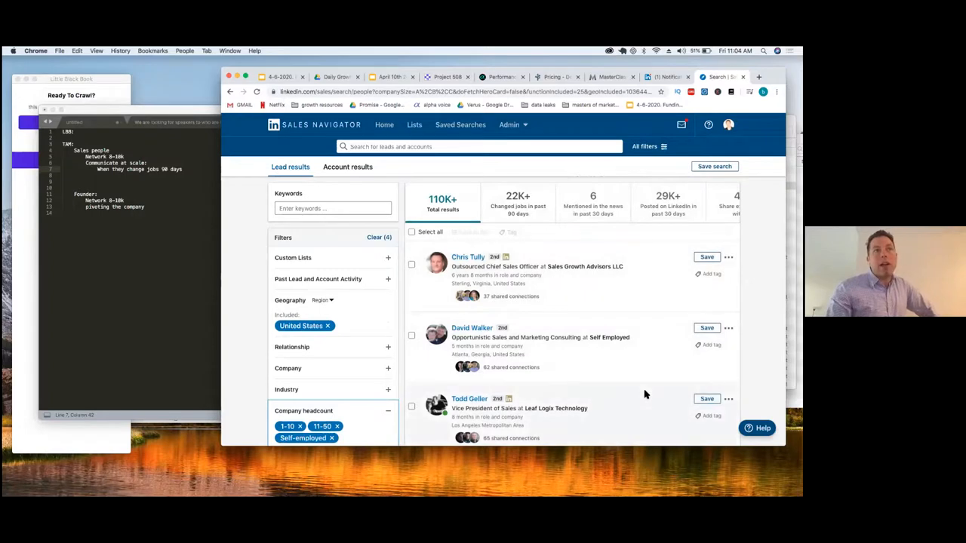
mouse_move(603, 331)
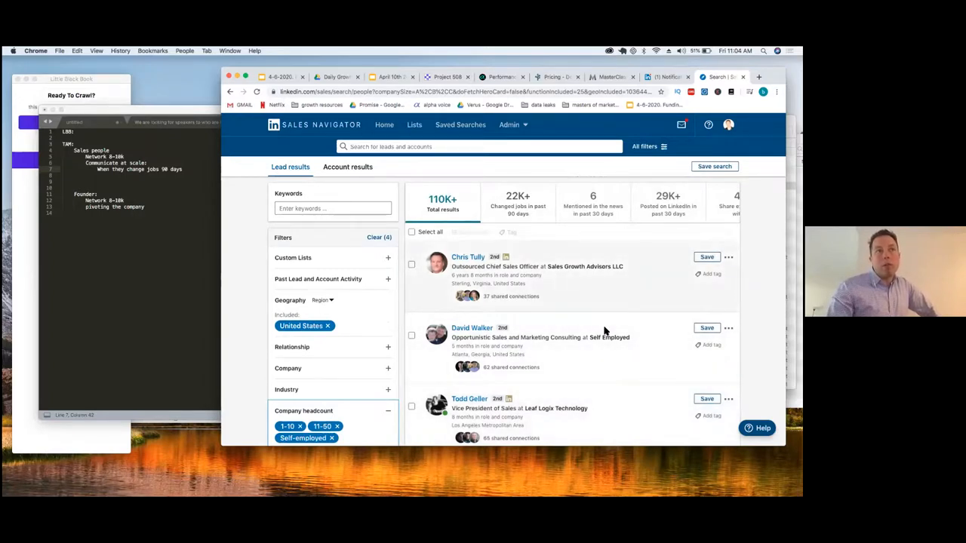
scroll("down", 3)
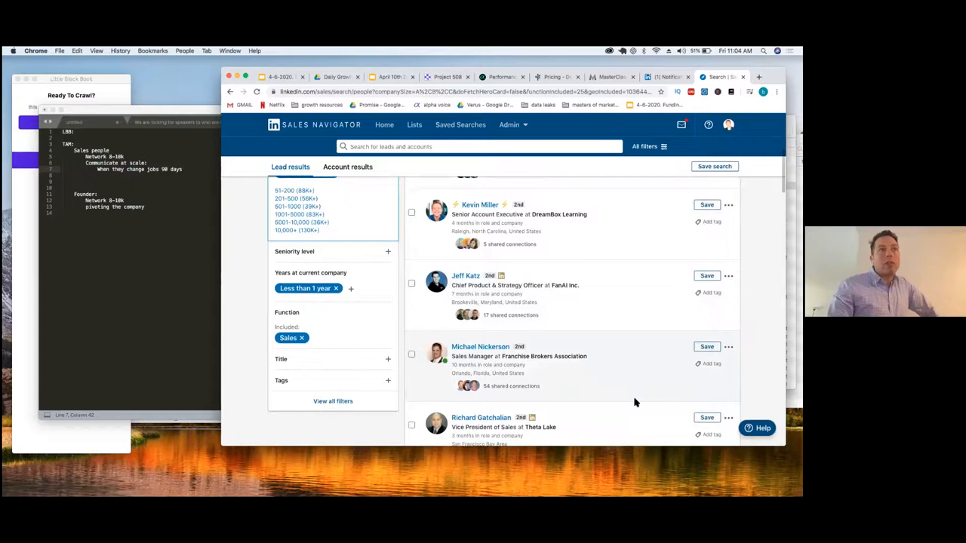
scroll("down", 3)
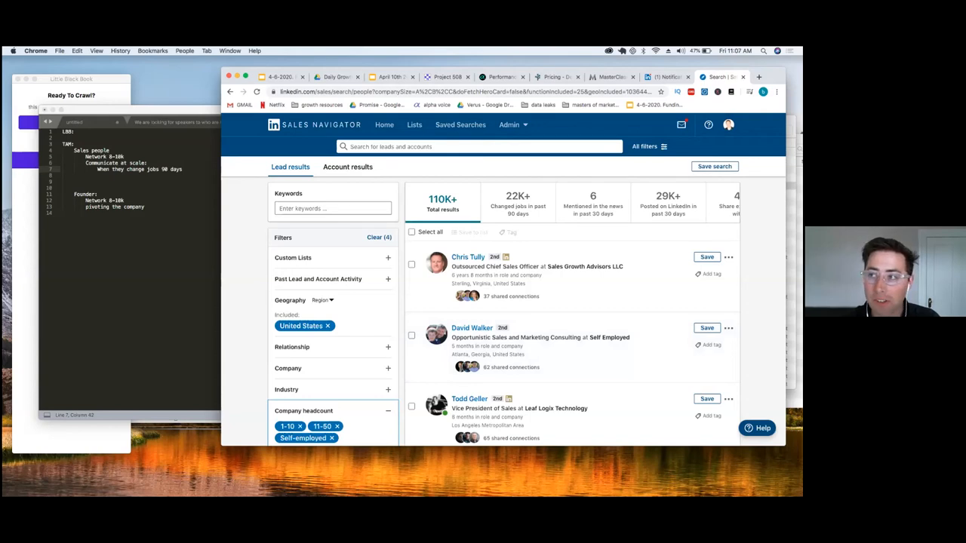
Step: Select the filtered lead search URL in the Chrome address bar
left_click(483, 92)
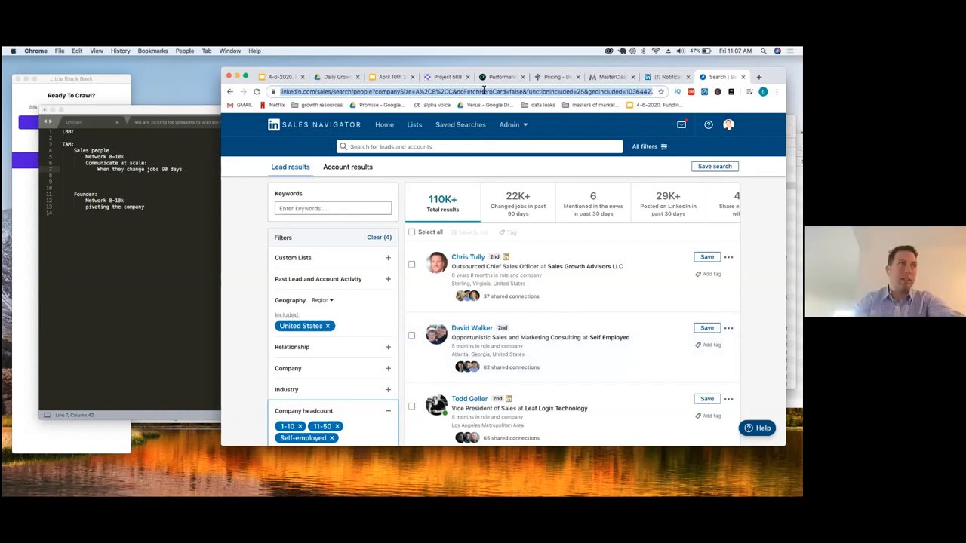
mouse_move(618, 323)
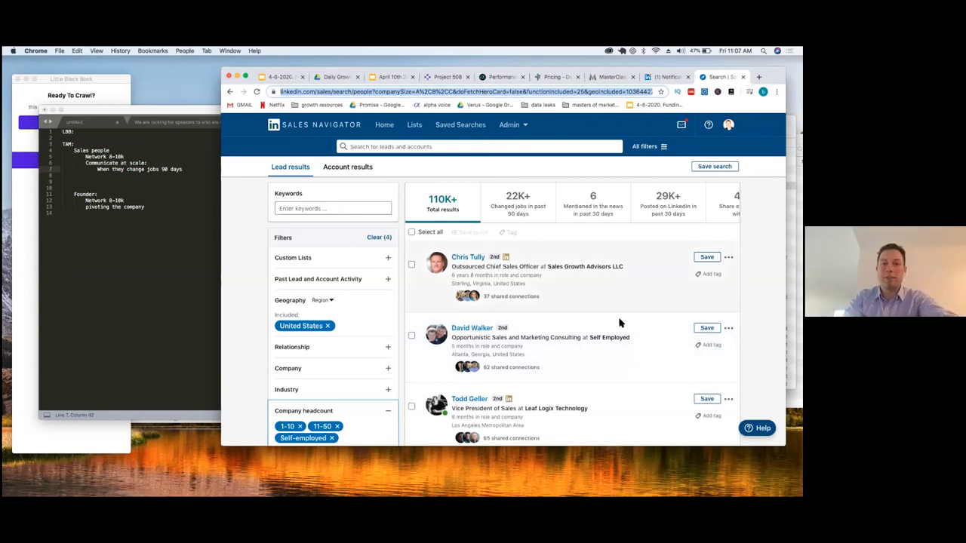